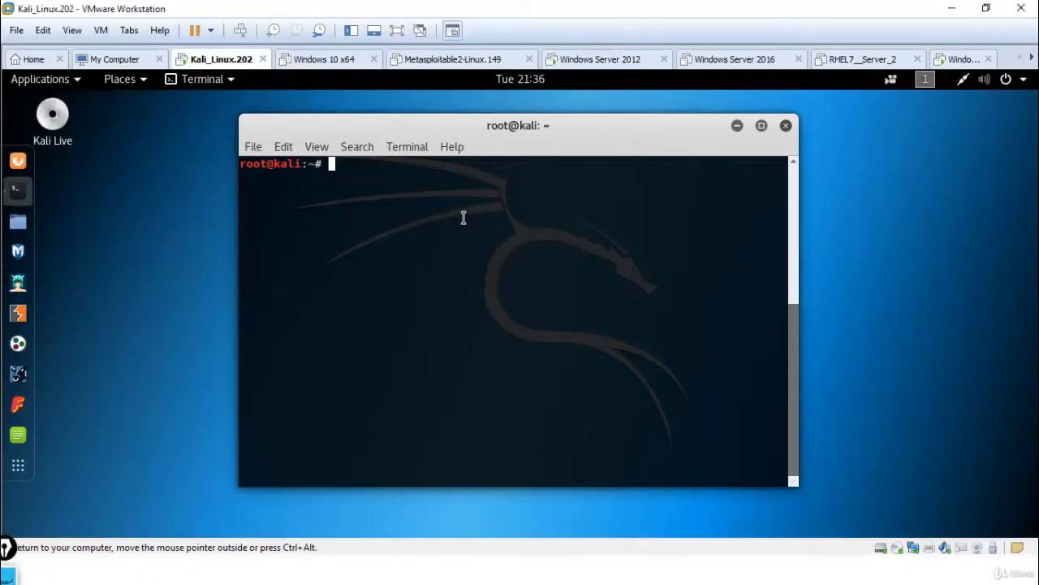
Finish the google ping text, then run apt-get install ntpdate to install the package
text(p)
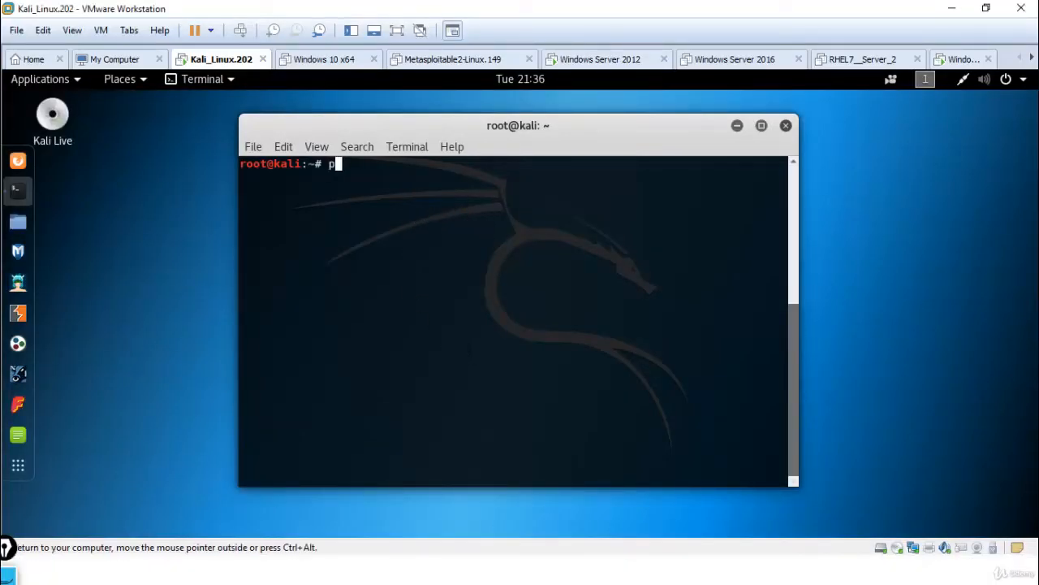
text(ing google)
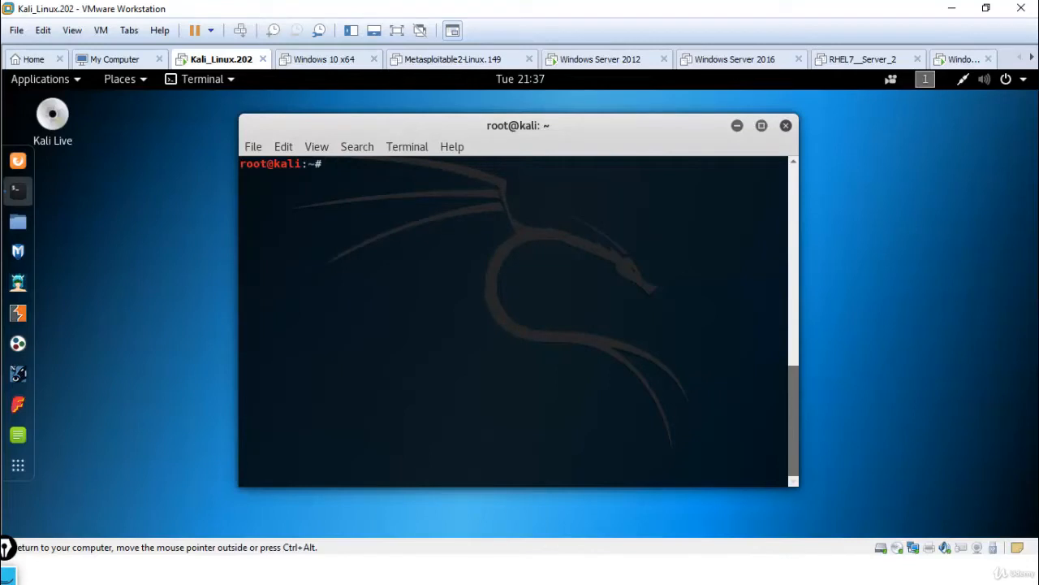
text(apt)
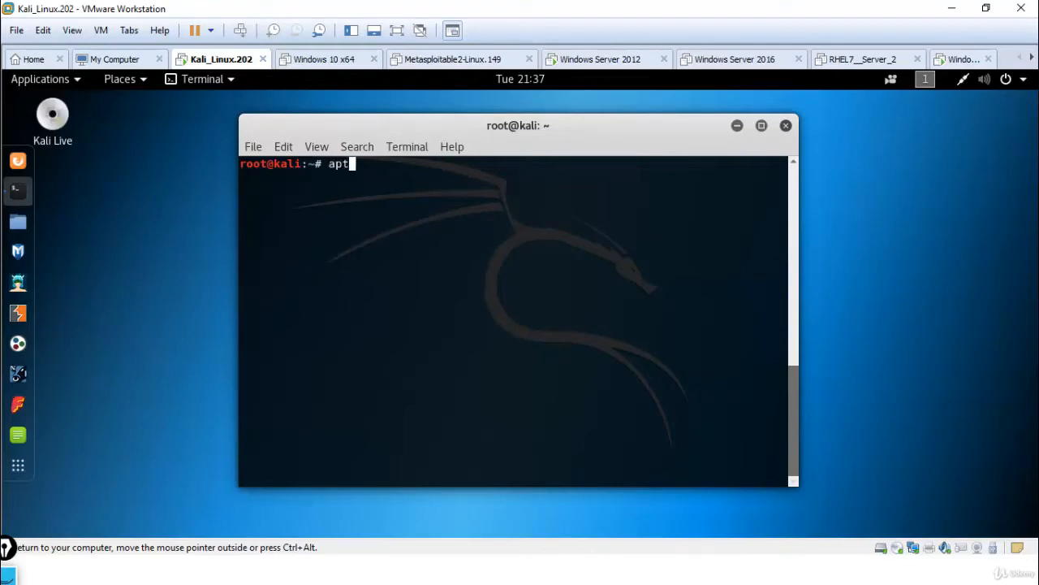
text(-get insta)
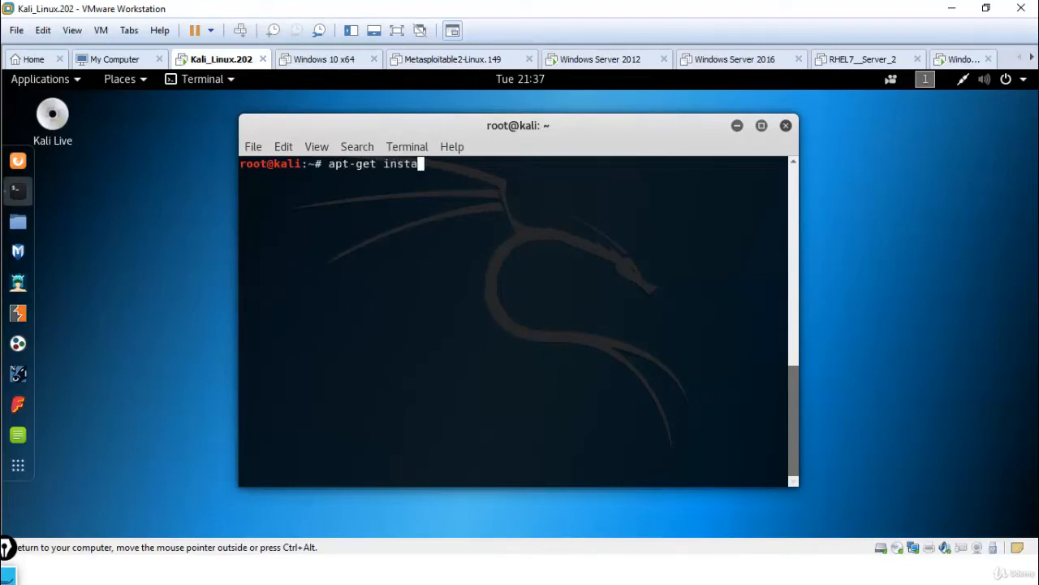
text(ll n)
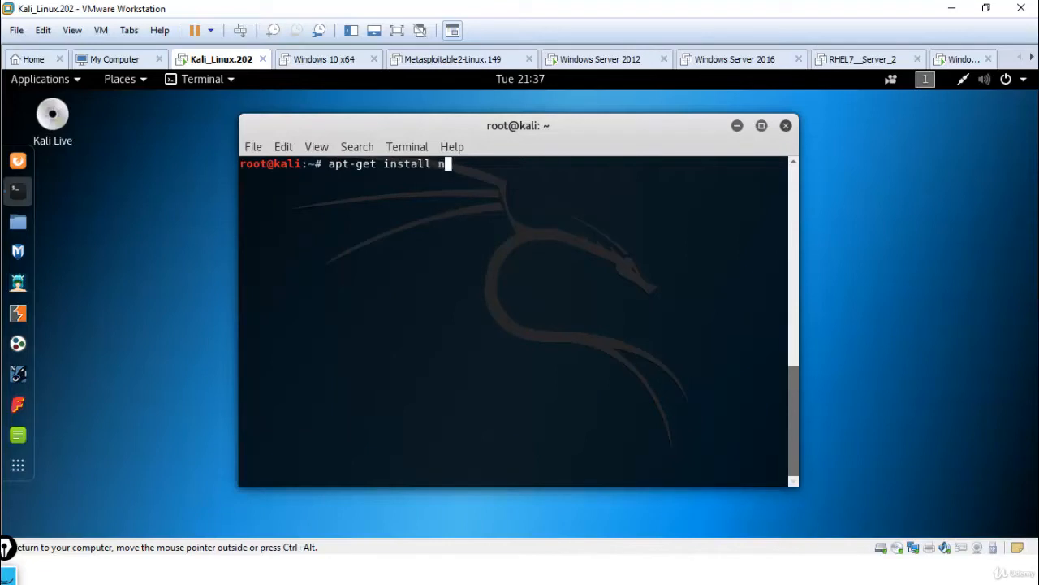
text(tpdate)
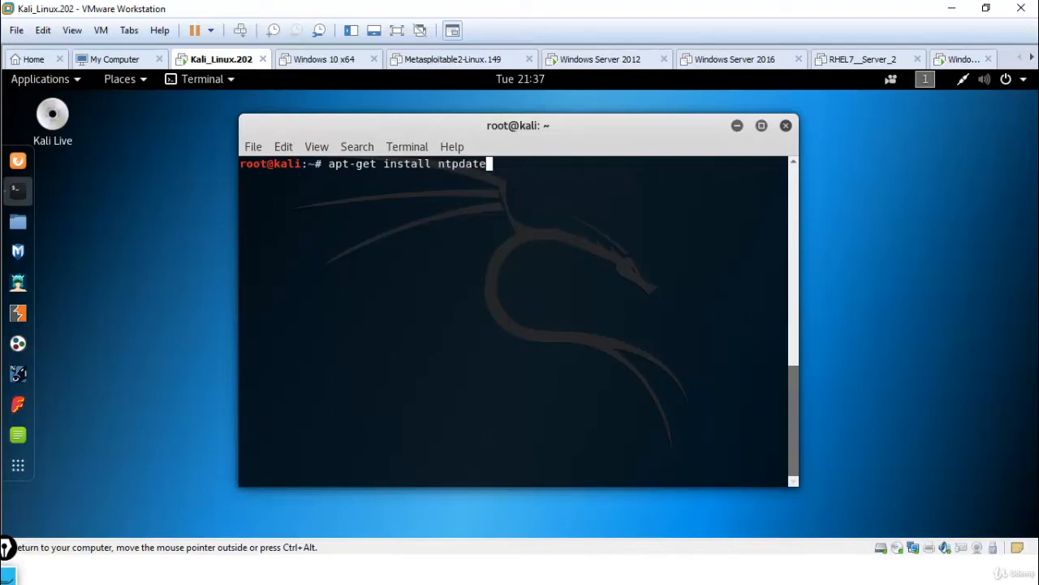
key(Return)
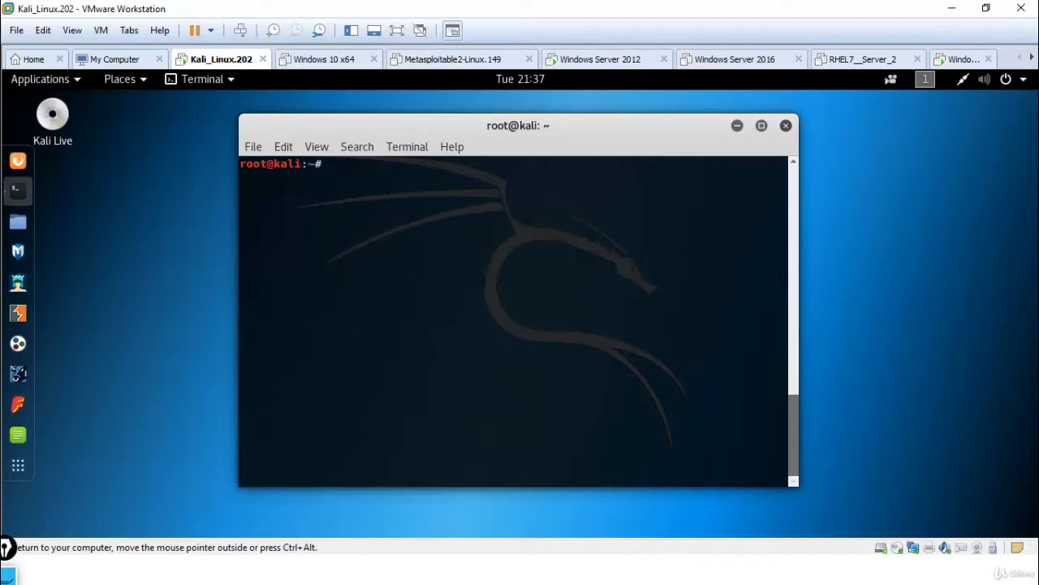
Run nmap -sT -O against 192.168.159.222 for a TCP connect scan with OS detection
key(Return)
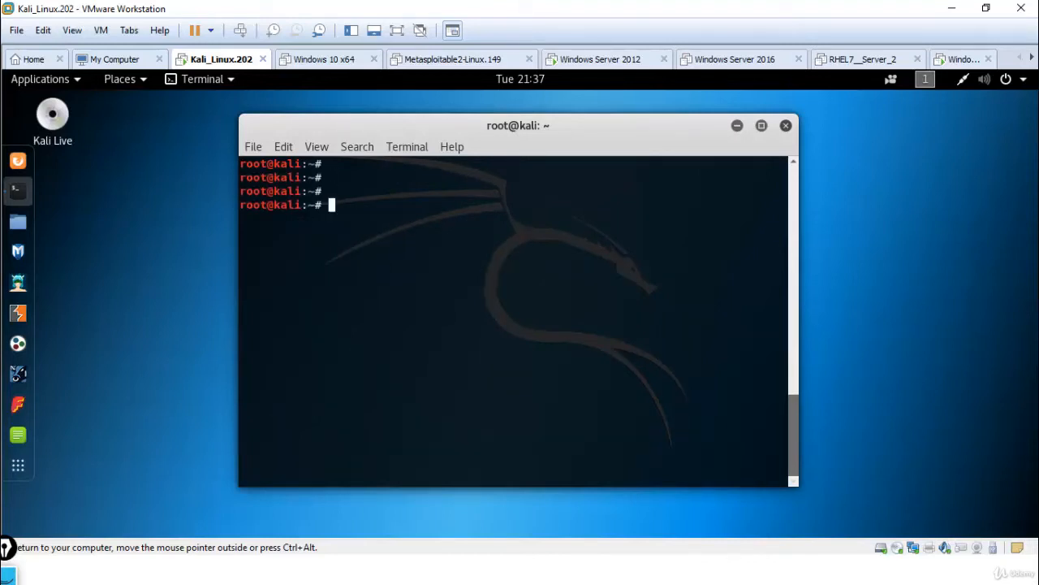
text(nm)
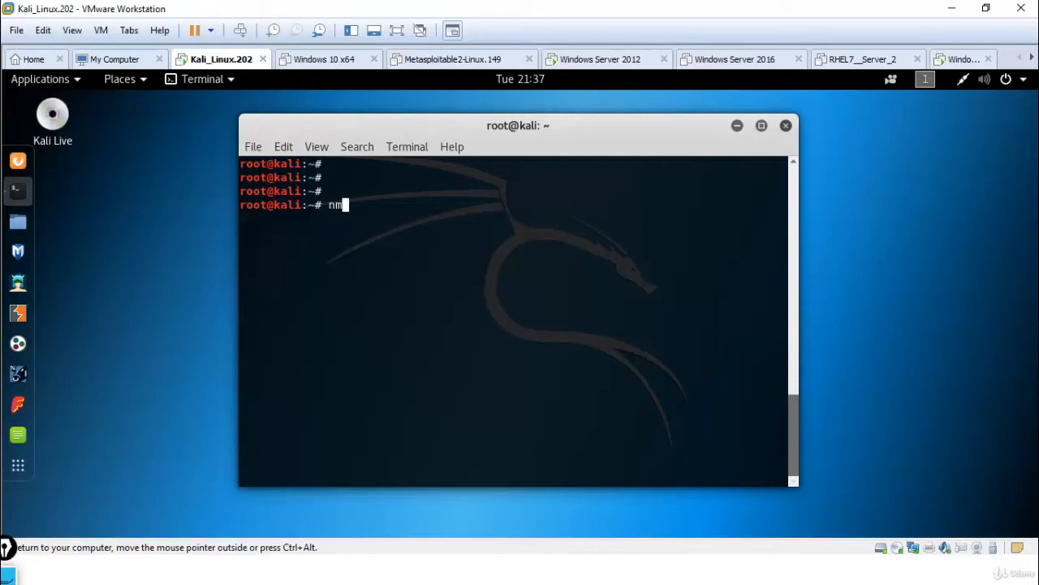
text(ap -s)
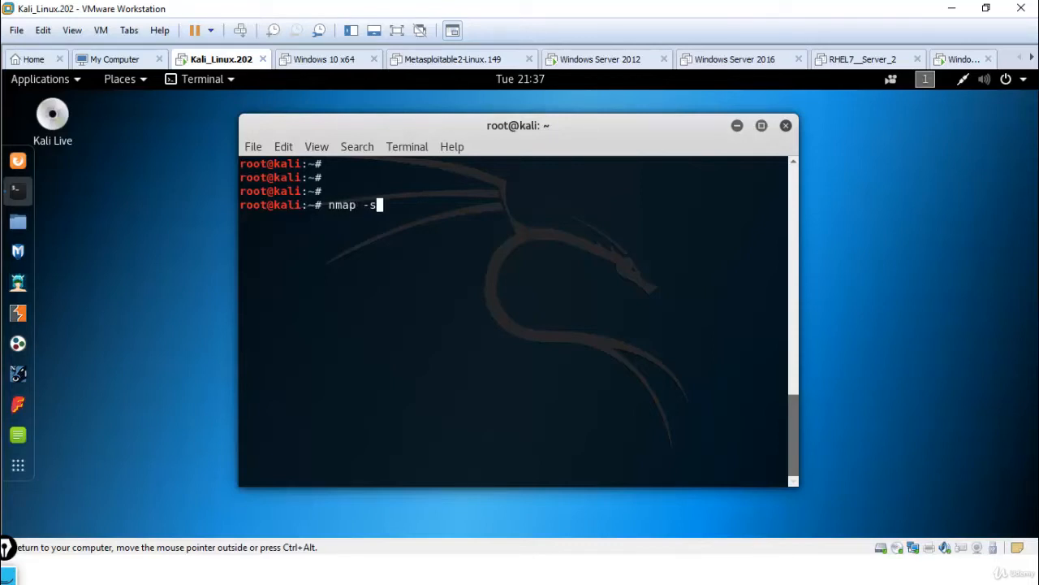
text(T -)
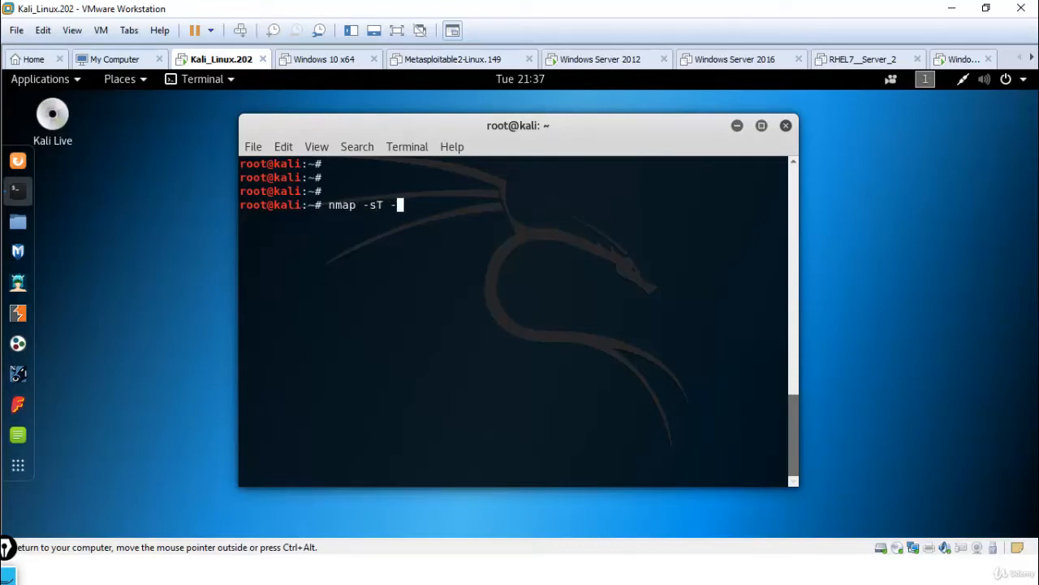
text(O)
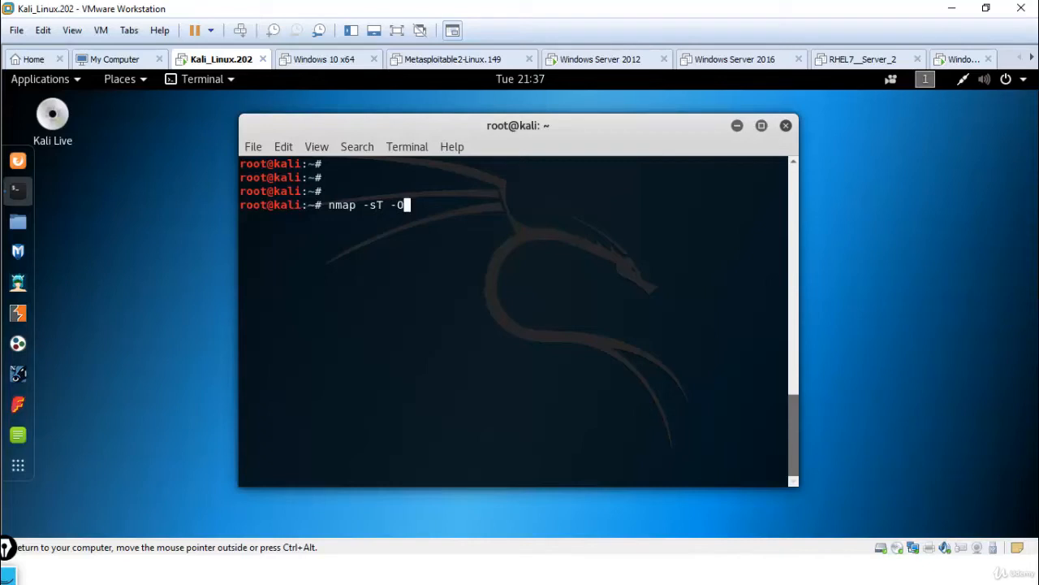
text(192.168)
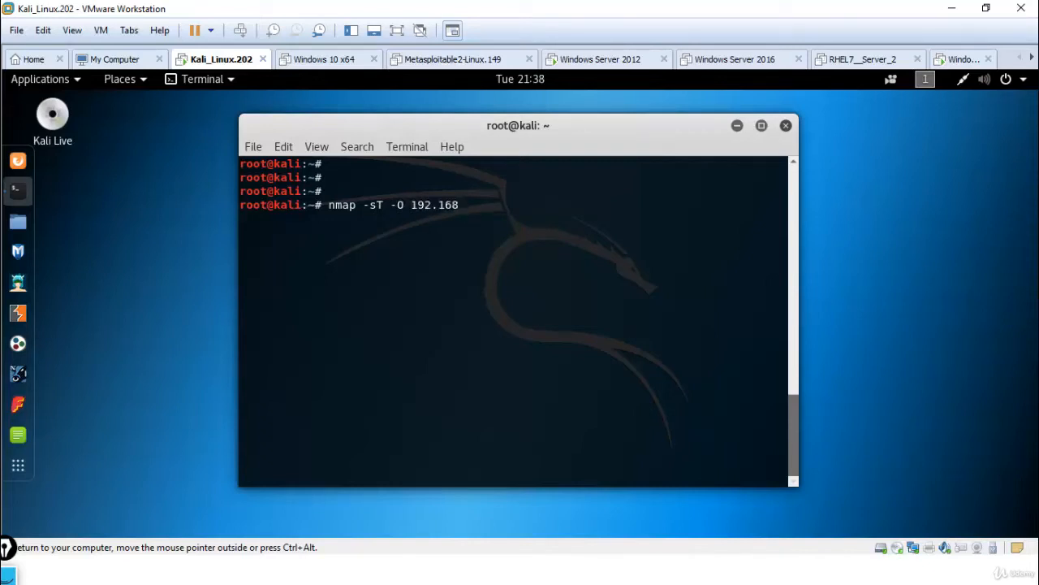
text(.159.222)
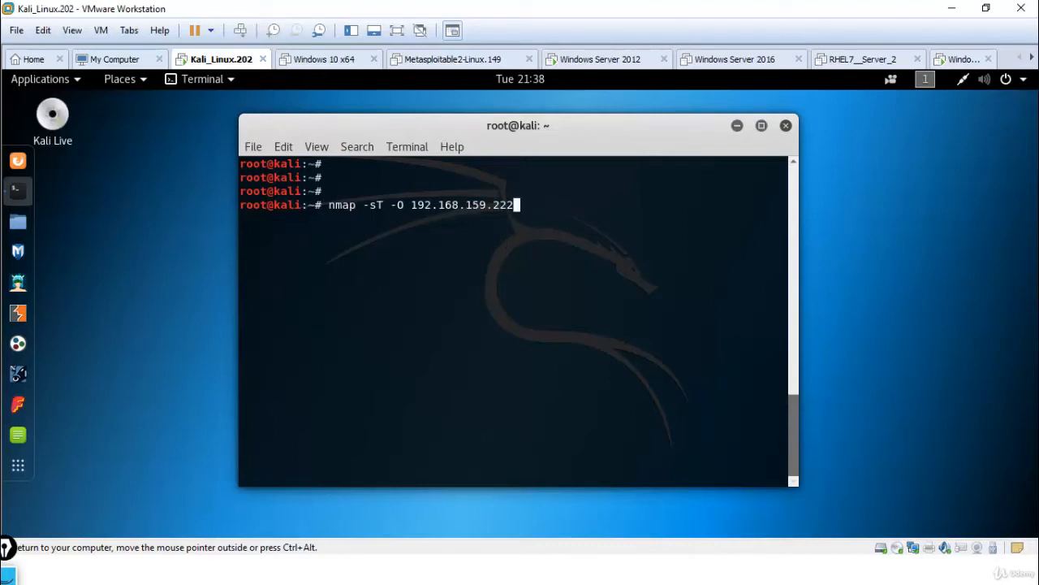
key(Return)
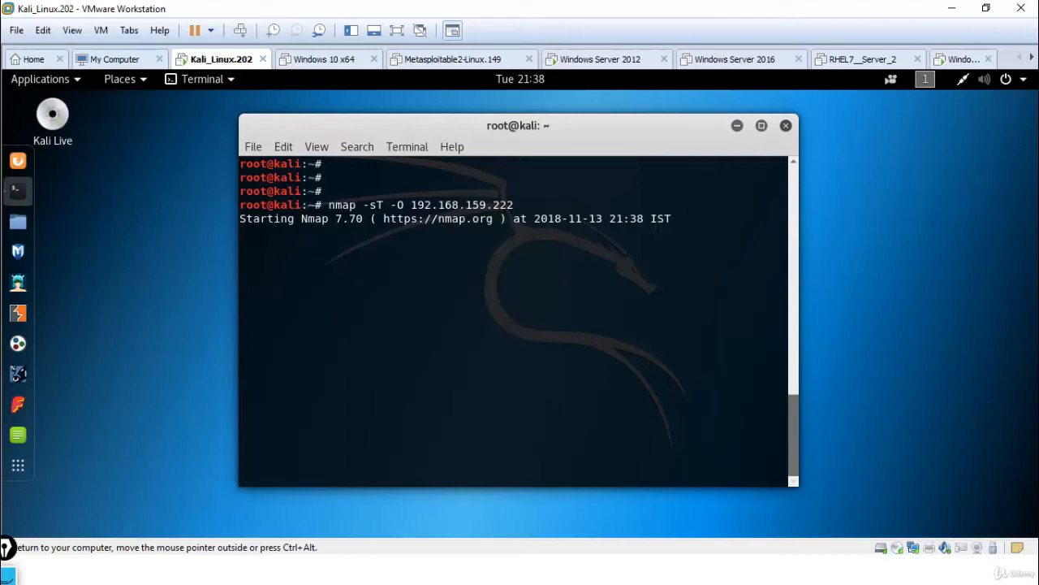
Check scan progress and scroll through the results identifying Windows Server 2012
key(Return)
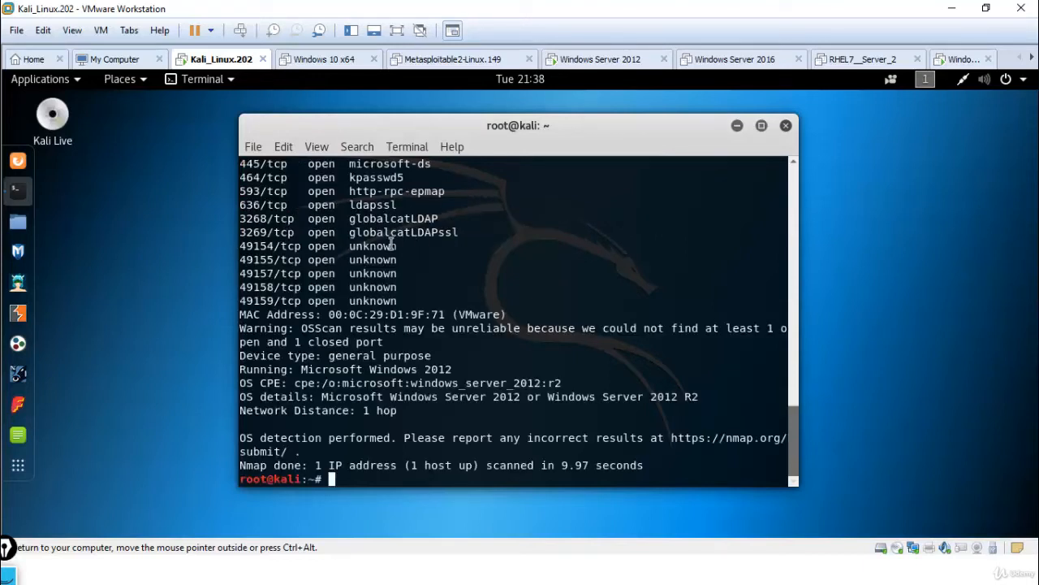
scroll(up, 3)
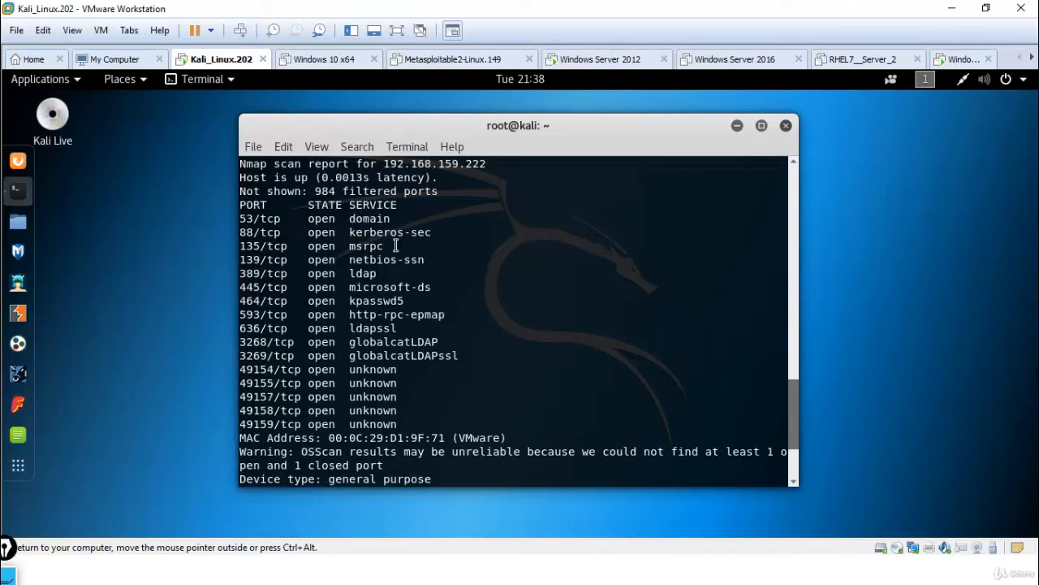
mouse_move(265, 379)
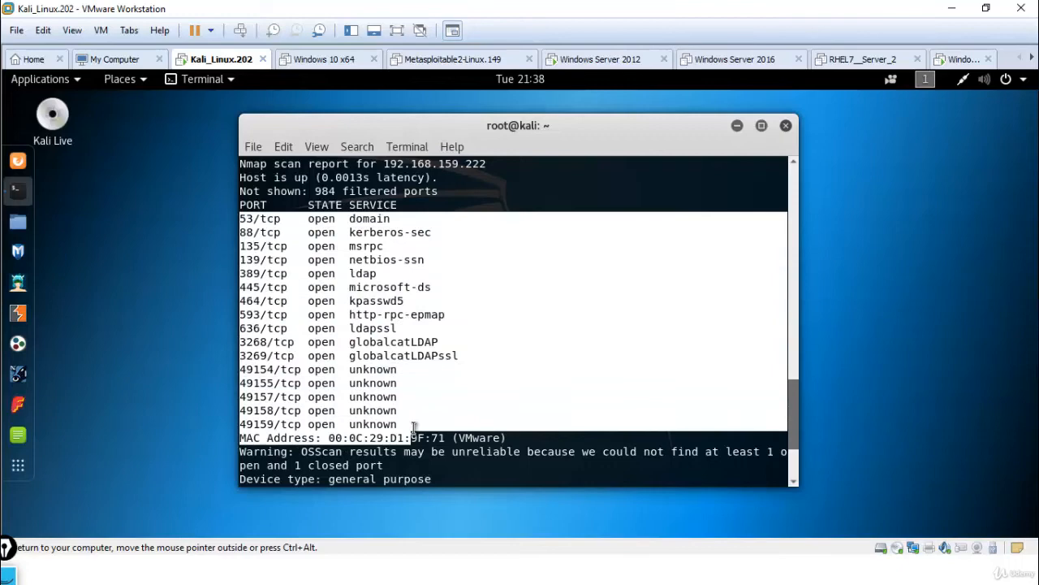
scroll(down, 3)
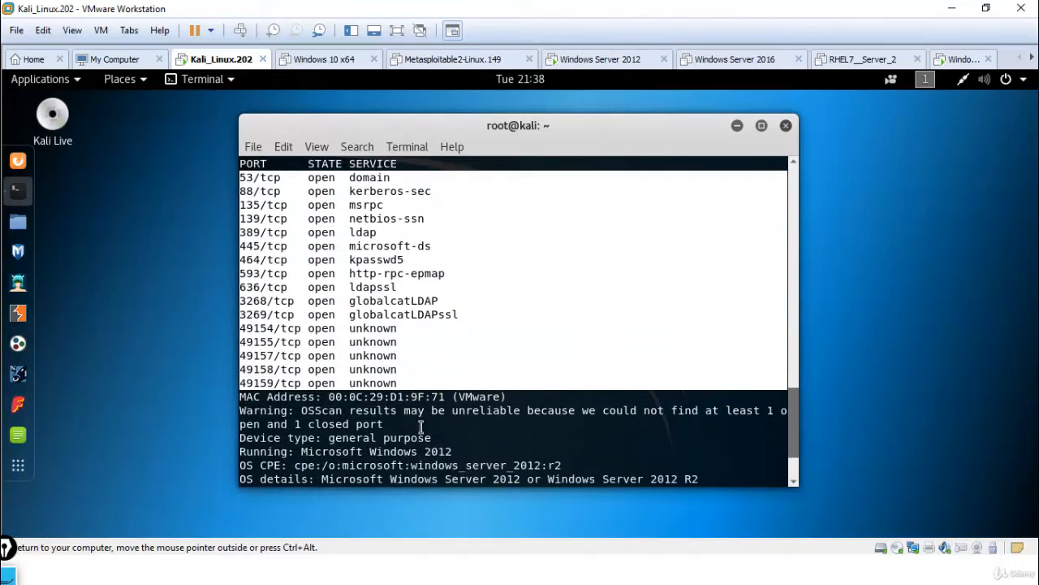
scroll(down, 3)
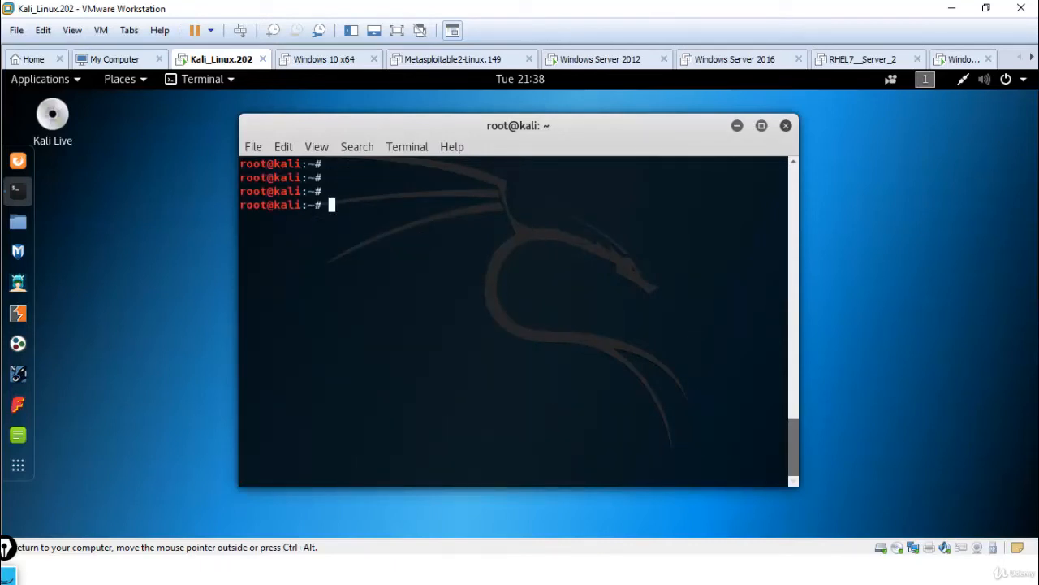
Run ntpdate 192.168.159.222 to sync the clock, reporting a -4.68 s offset
text(ntpd)
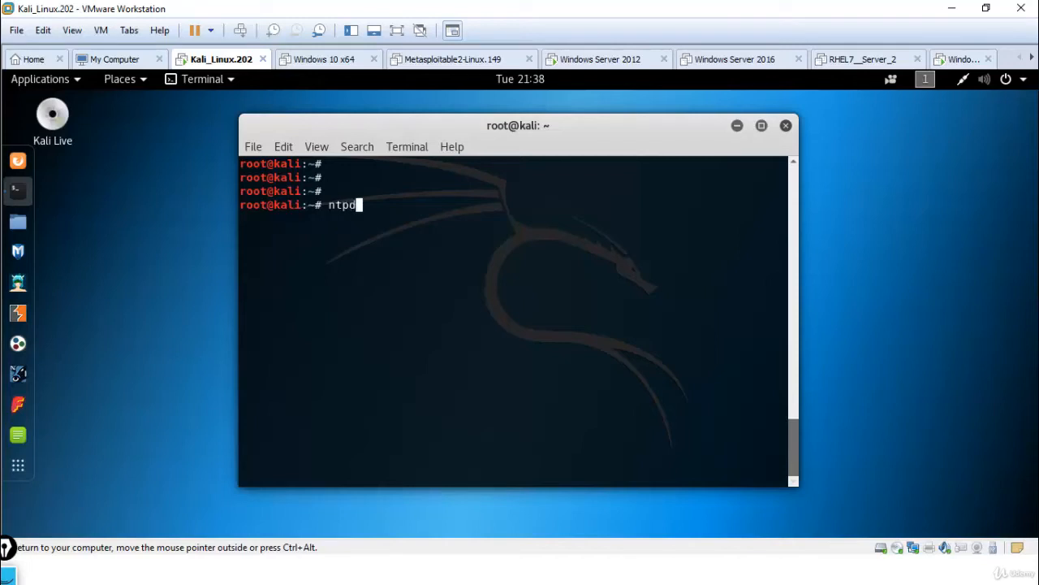
text(ate)
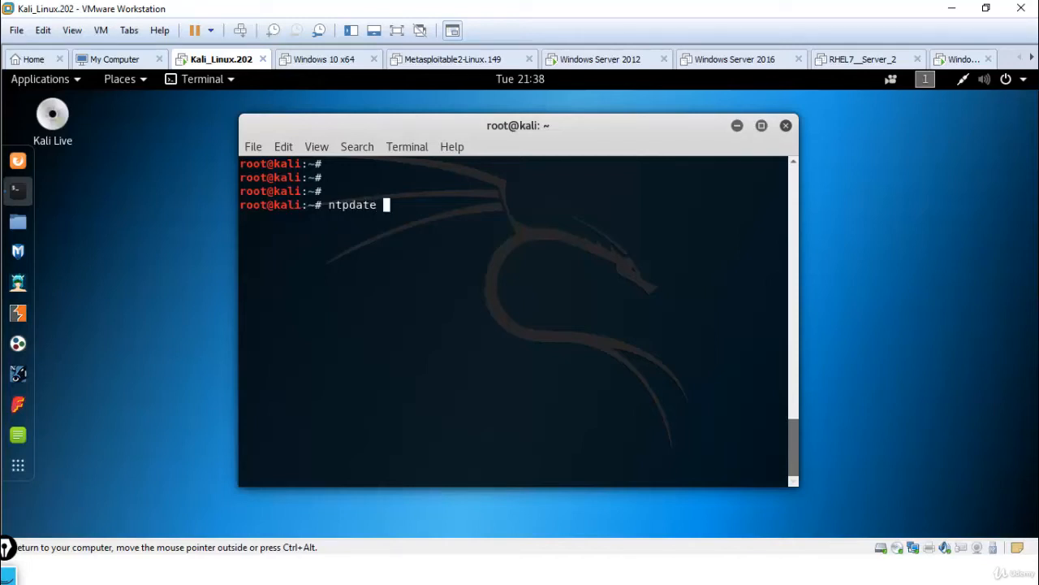
text(19)
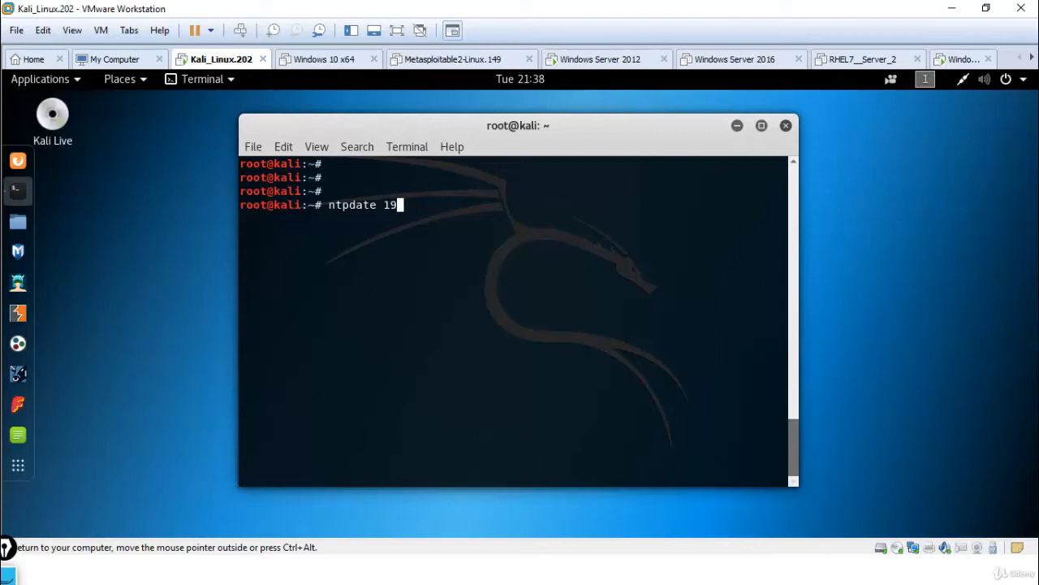
text(2.168)
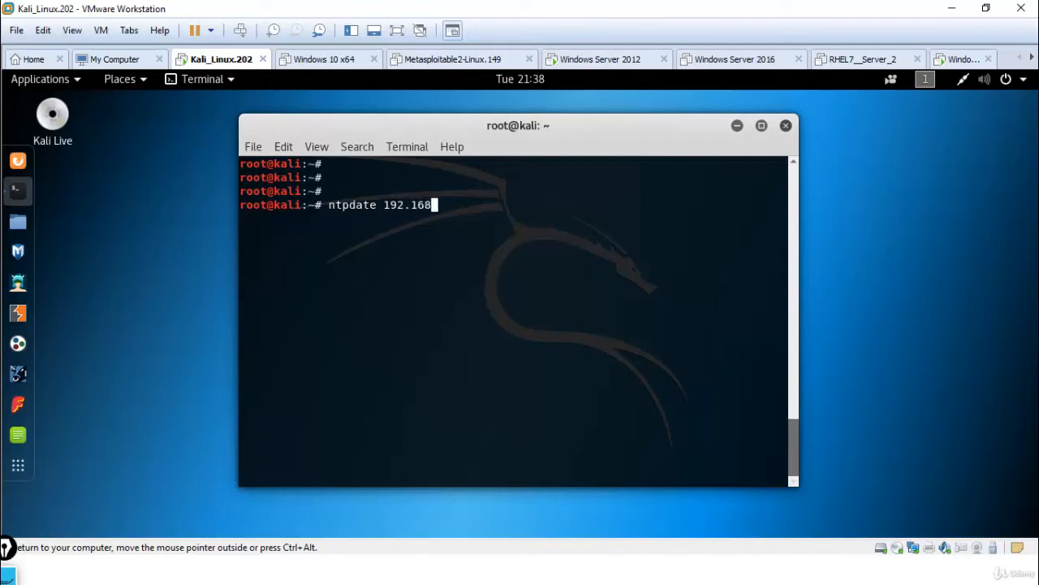
text(.15)
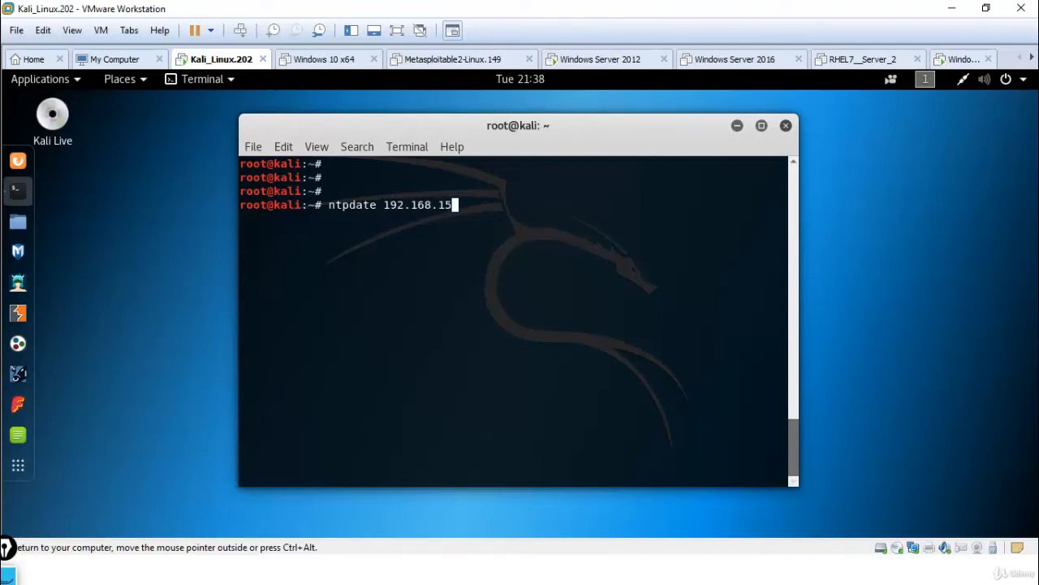
text(9.)
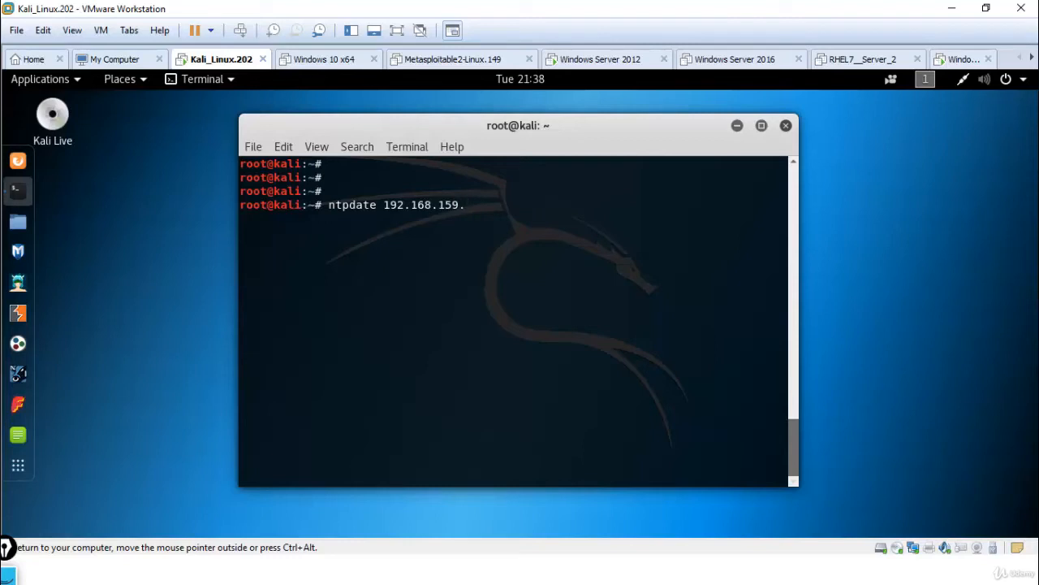
text(222)
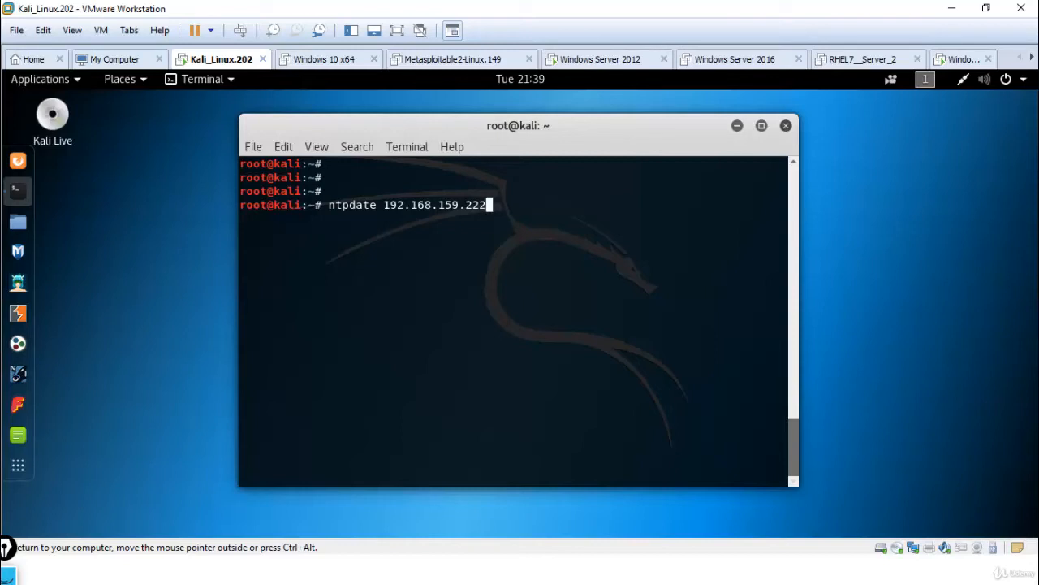
key(Return)
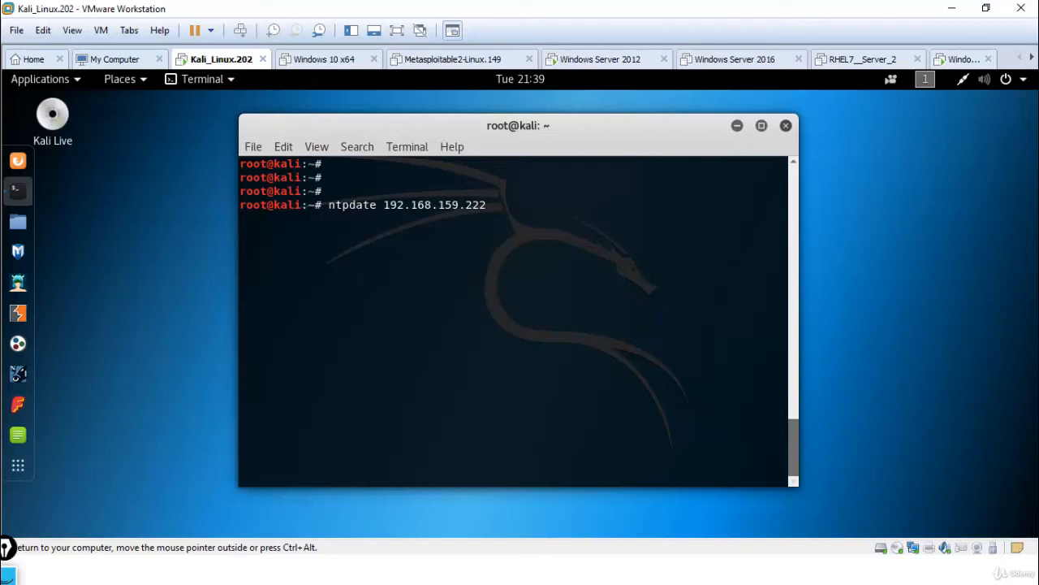
key(Return)
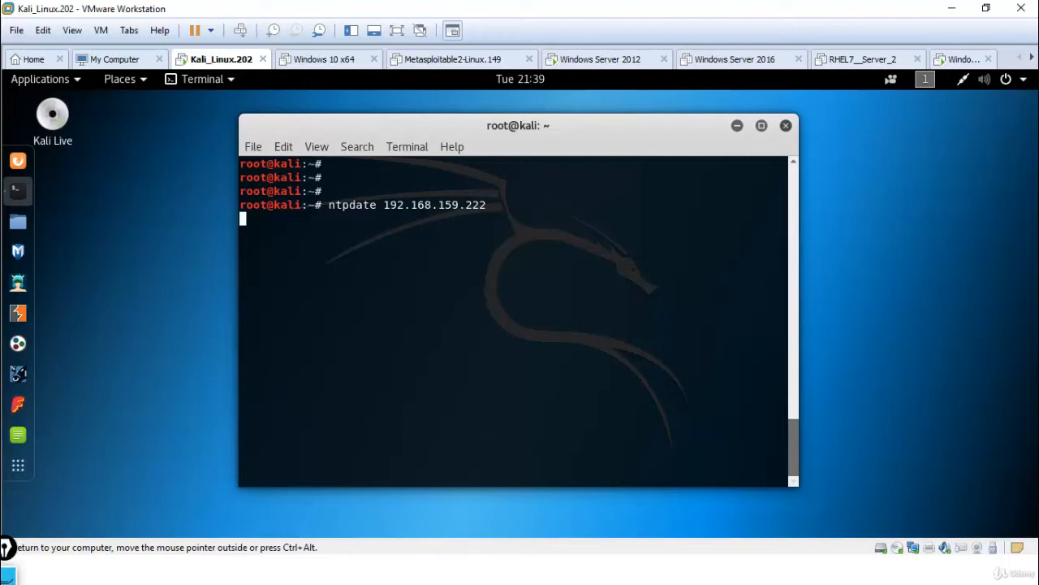
key(Return)
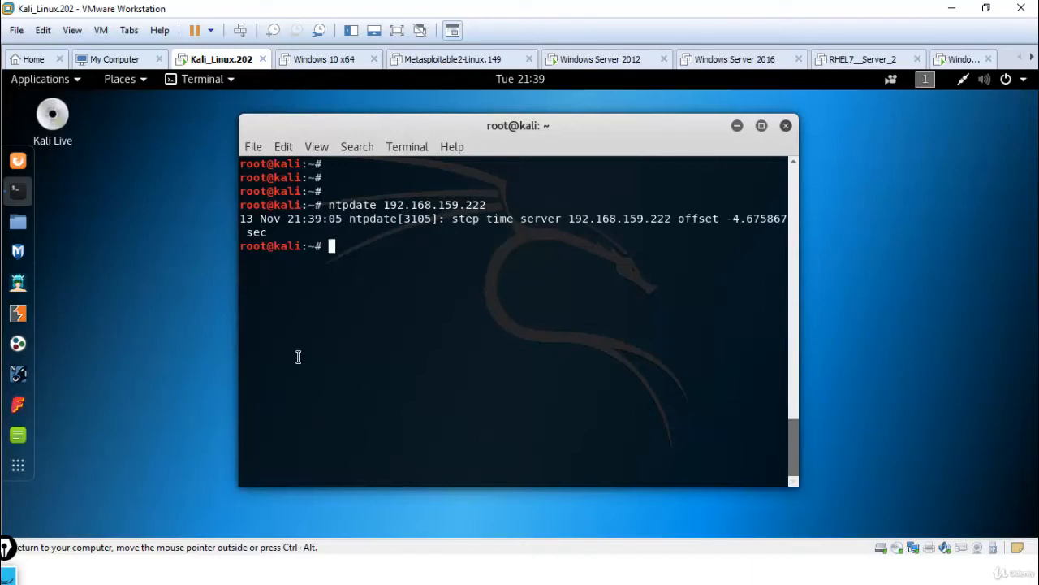
mouse_move(383, 207)
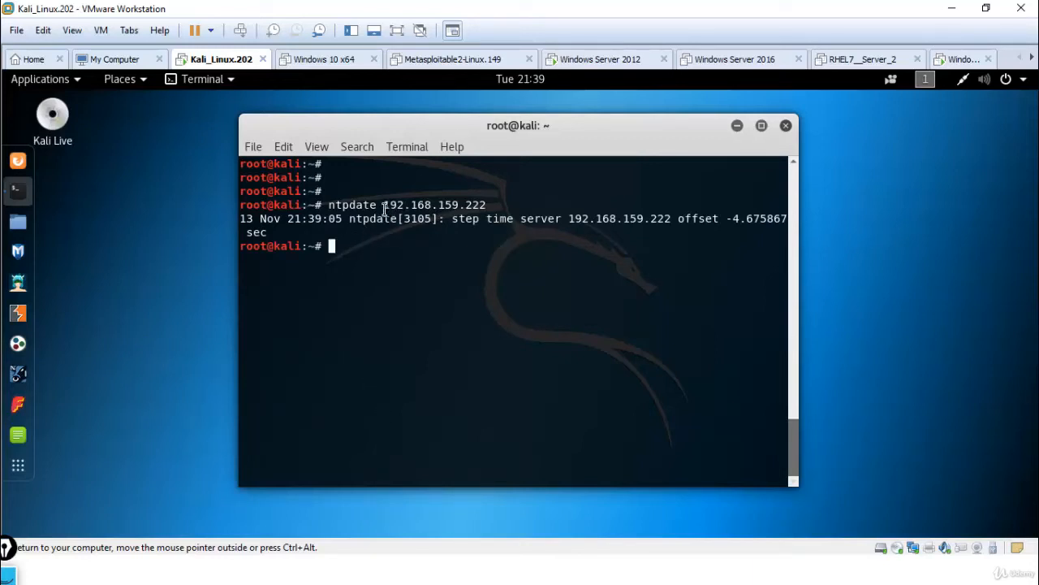
Select the server address 192.168.159.222 and begin typing another ntpd command
double_click(435, 204)
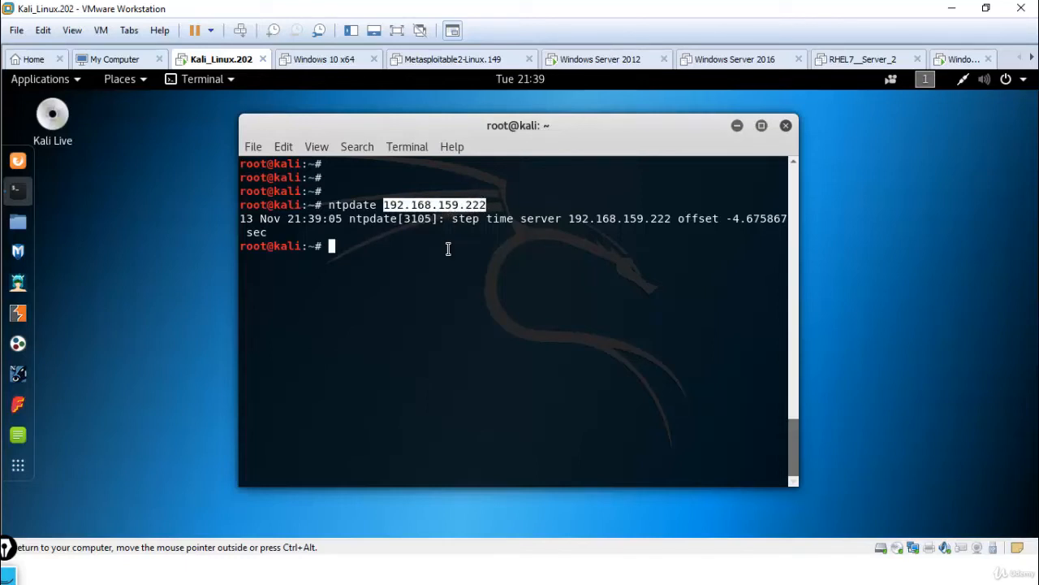
text(nt)
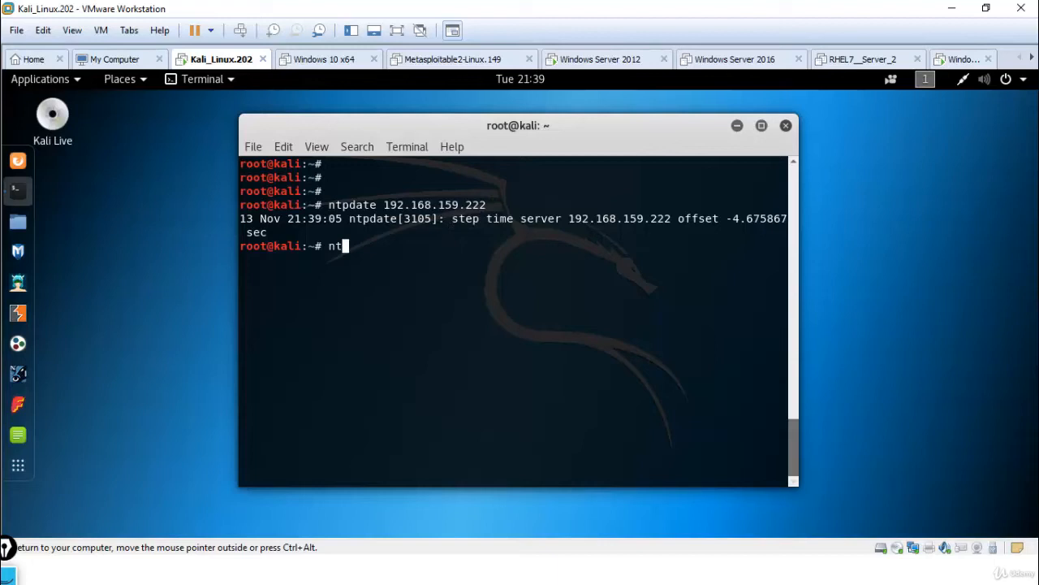
text(d)
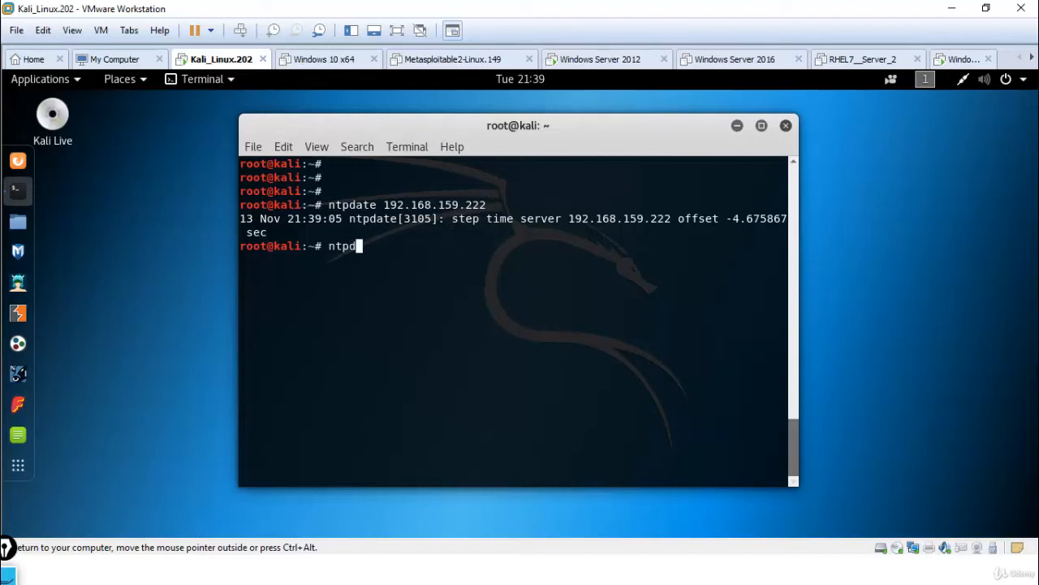
Start ntpdc and list its available commands with help, marking monlist
key(Return)
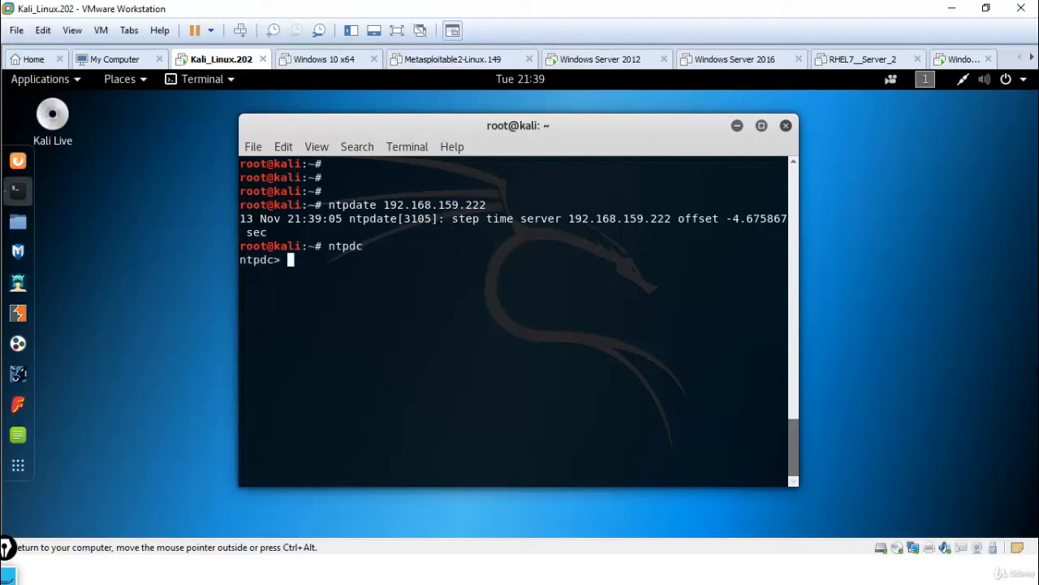
text(help)
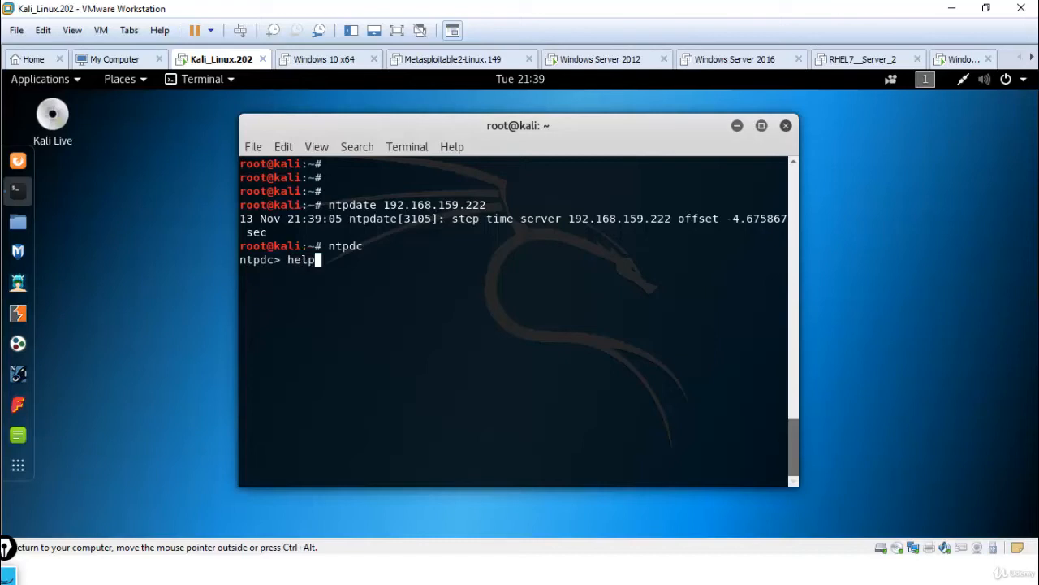
key(Return)
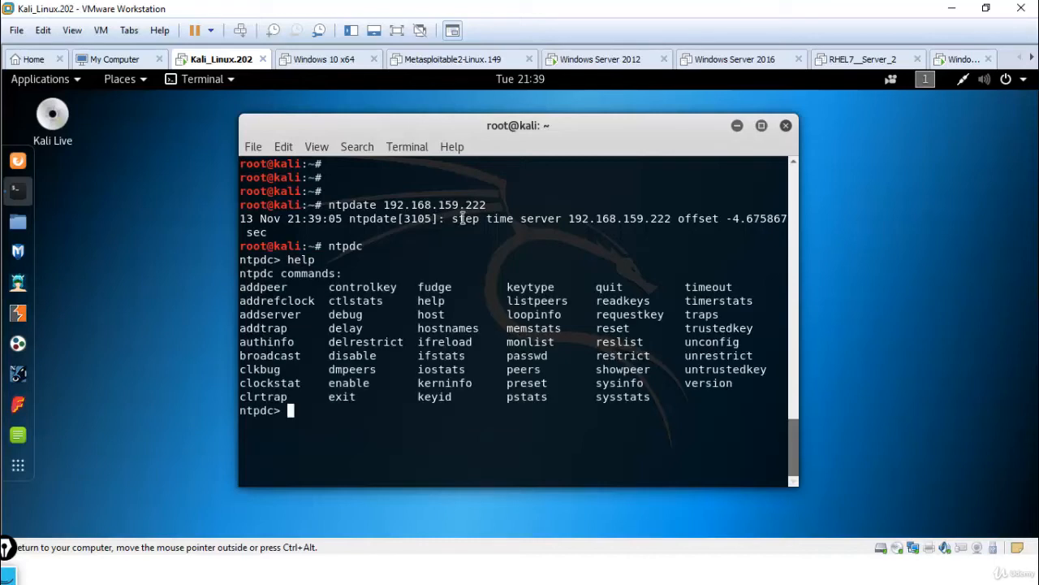
double_click(529, 341)
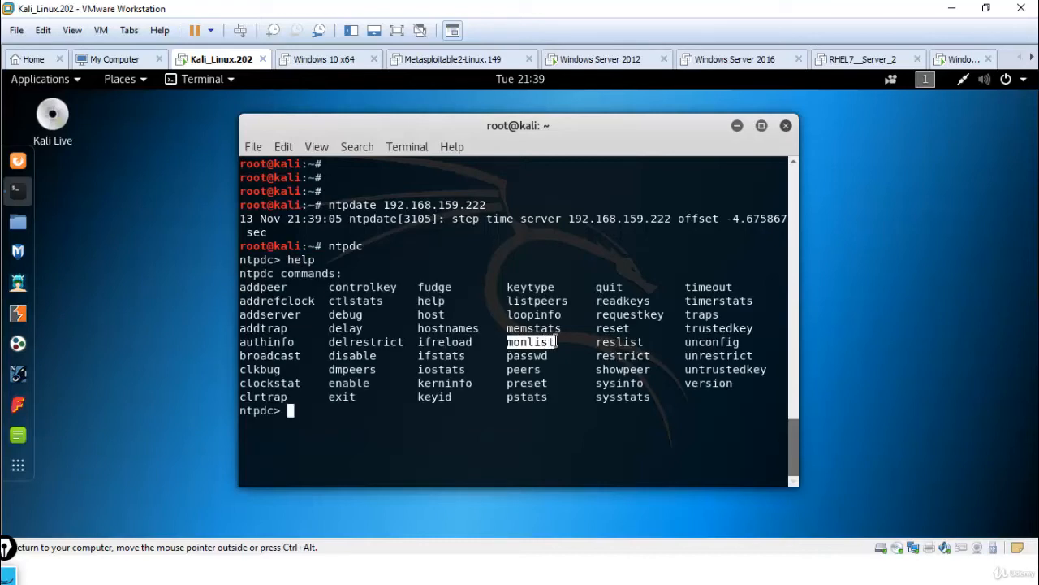
Request monlist (Connection refused), exit ntpdc and clear the terminal
text(mon)
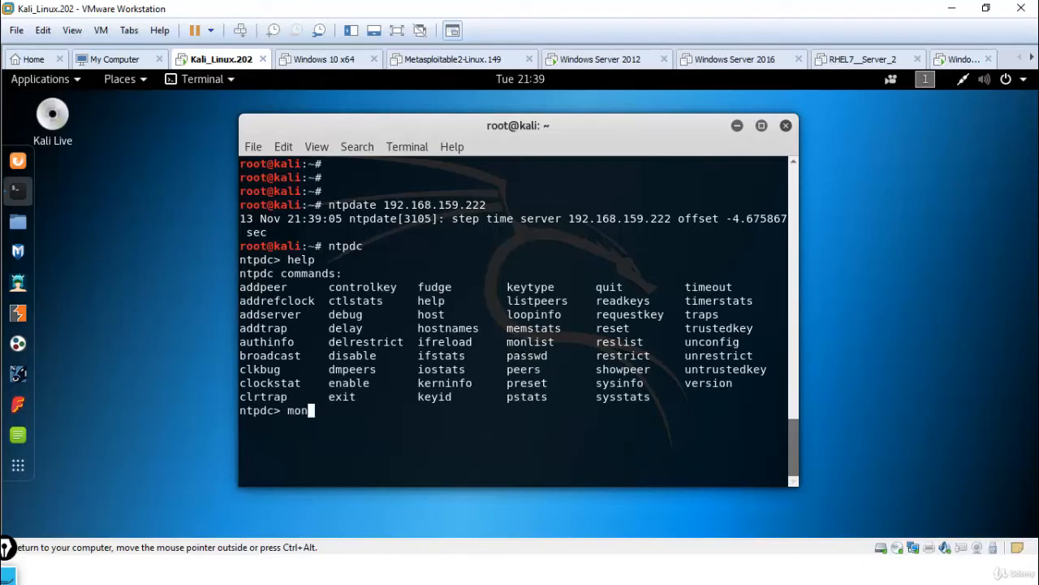
text(list)
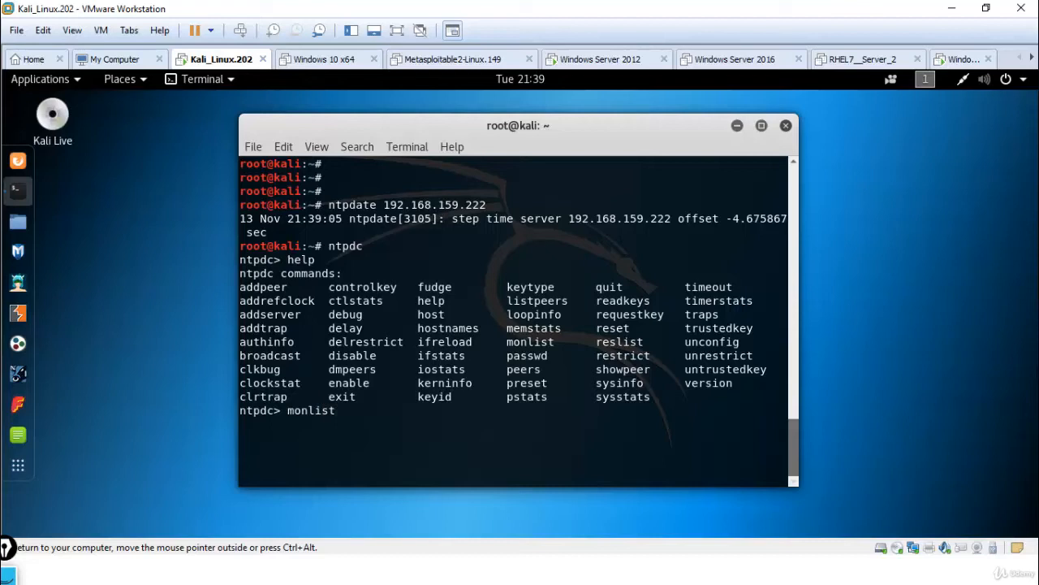
key(Return)
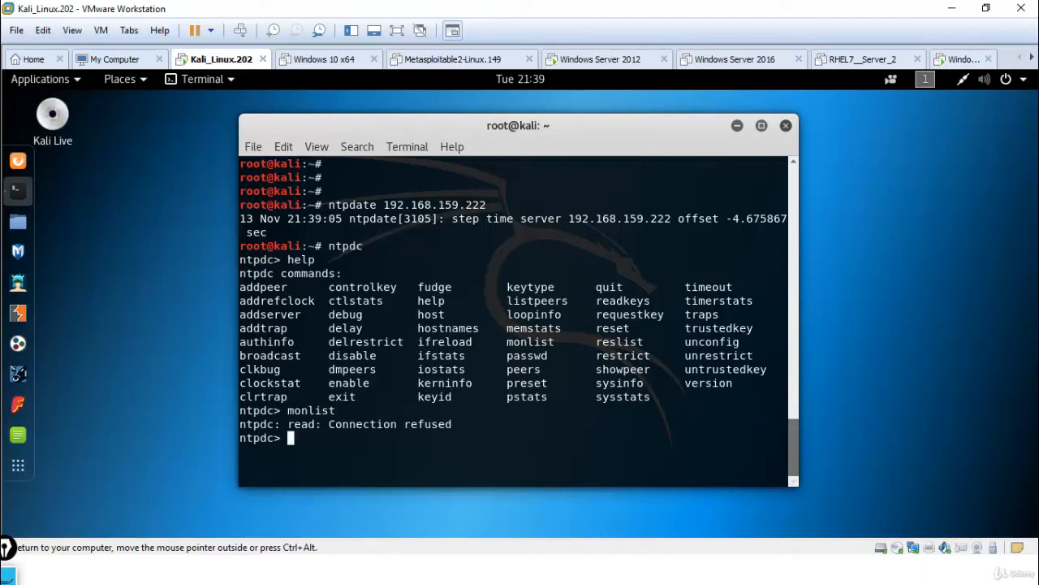
text(exit)
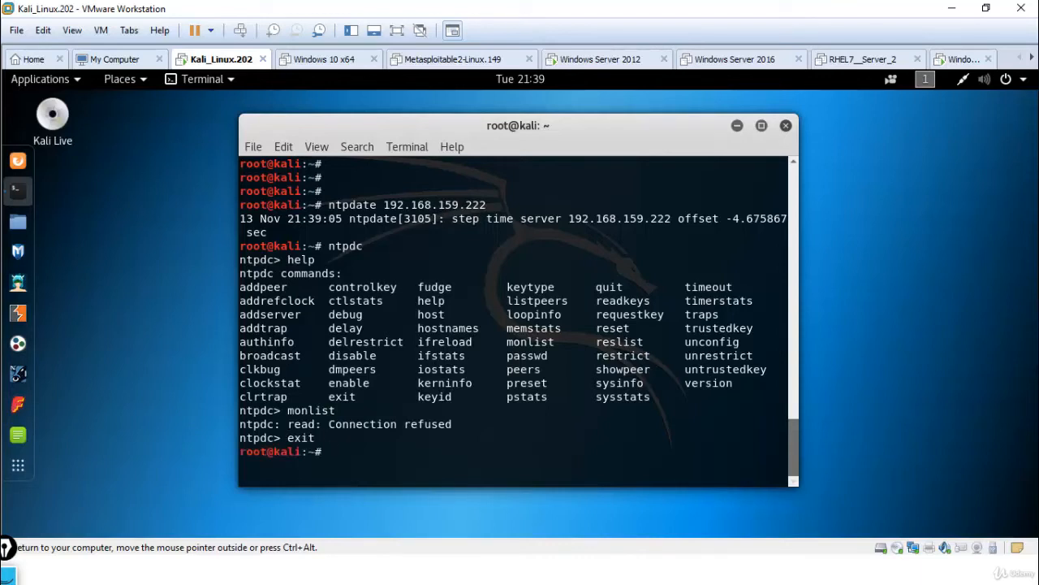
text(l)
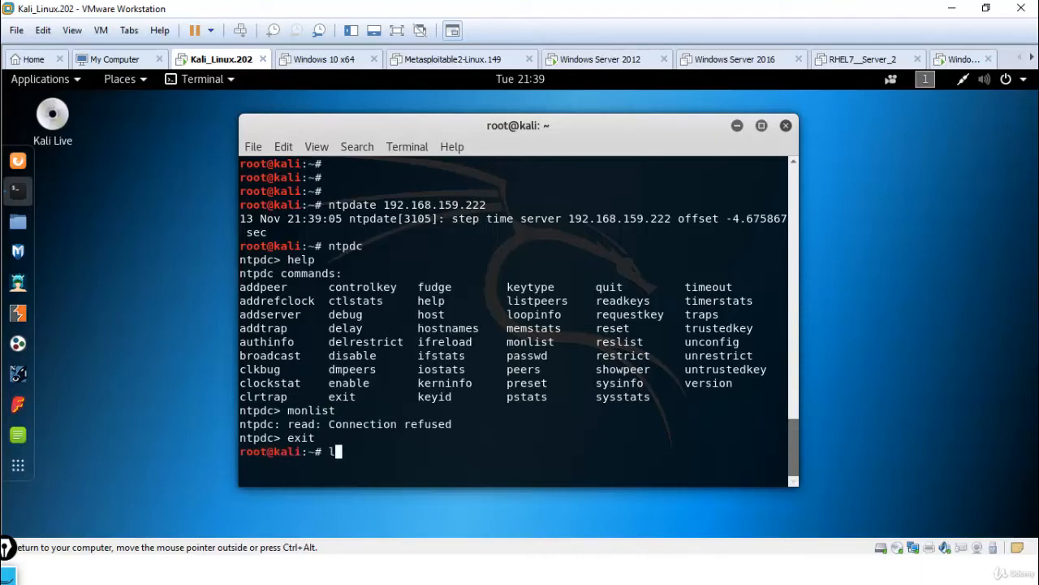
key(BackSpace)
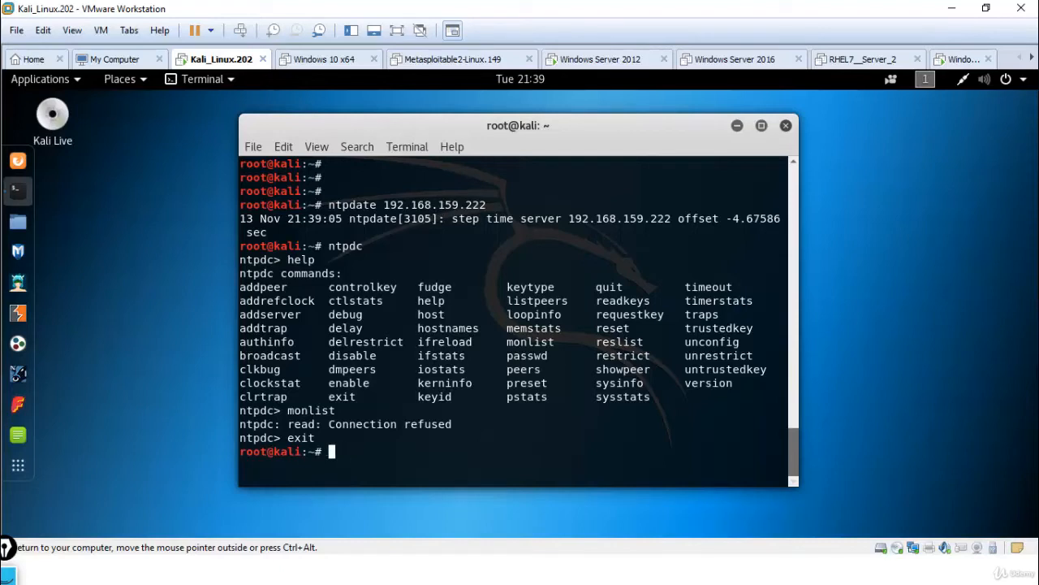
Enter nmap -sU -pU:123 --script=ntp-monlist for a UDP port 123 scan
text(nmap)
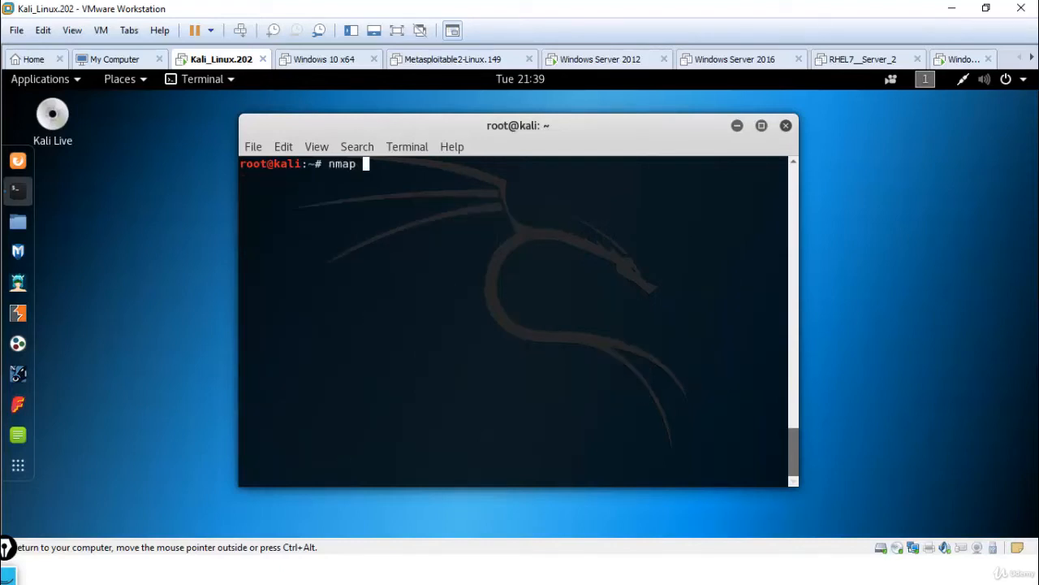
text(-sU)
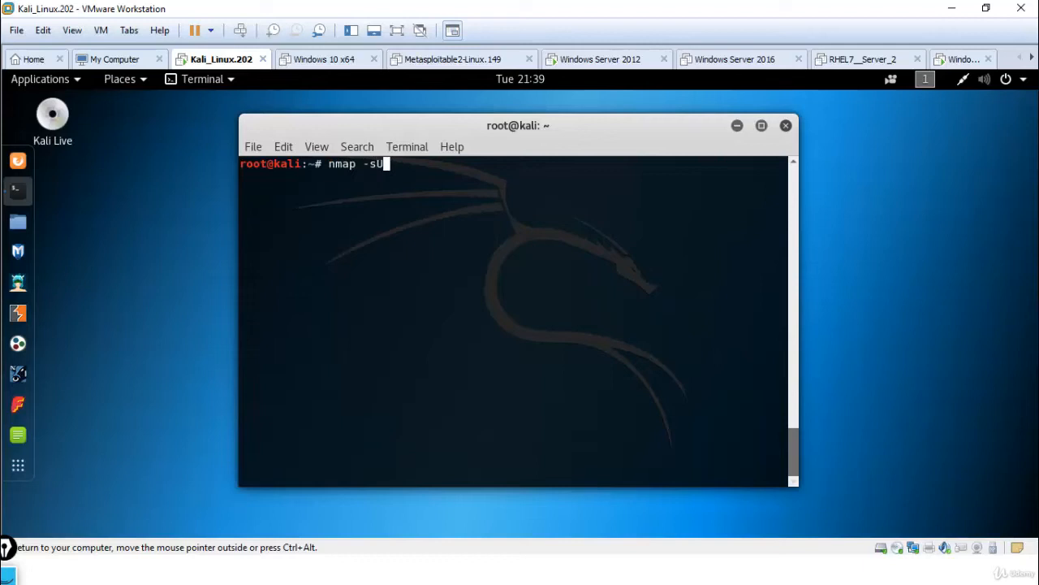
text(-p)
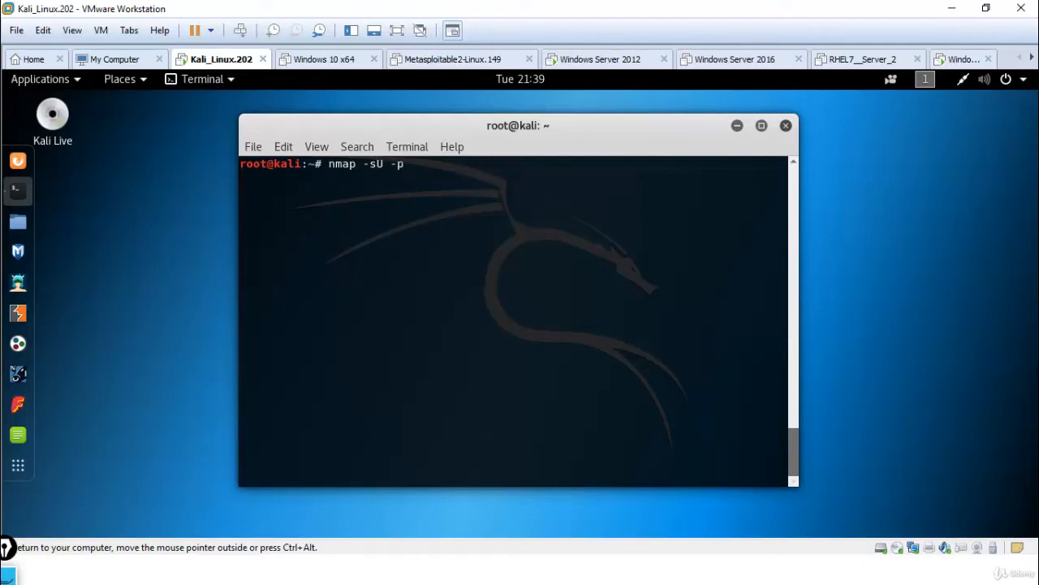
text(U)
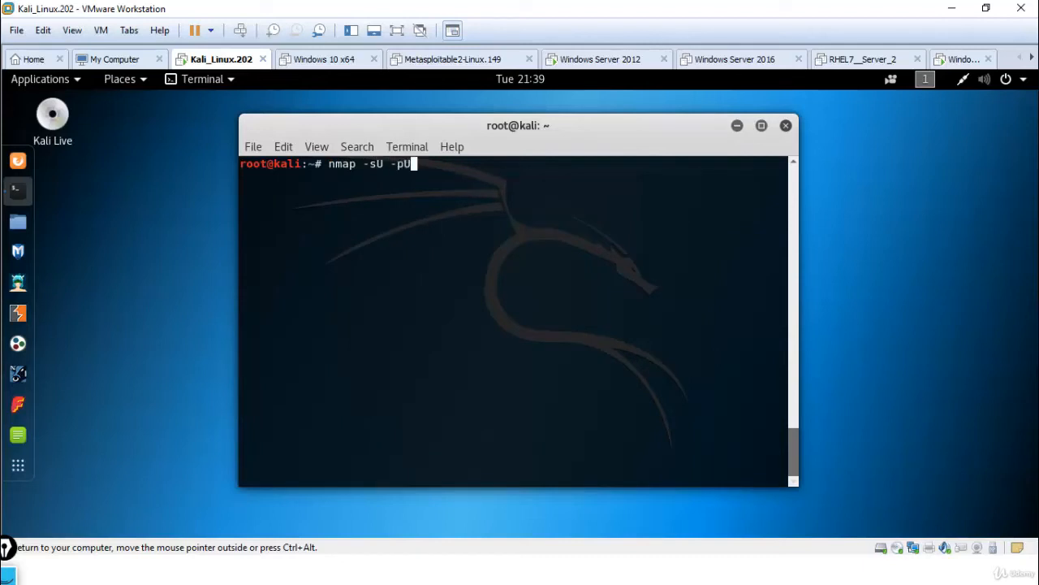
text(:123)
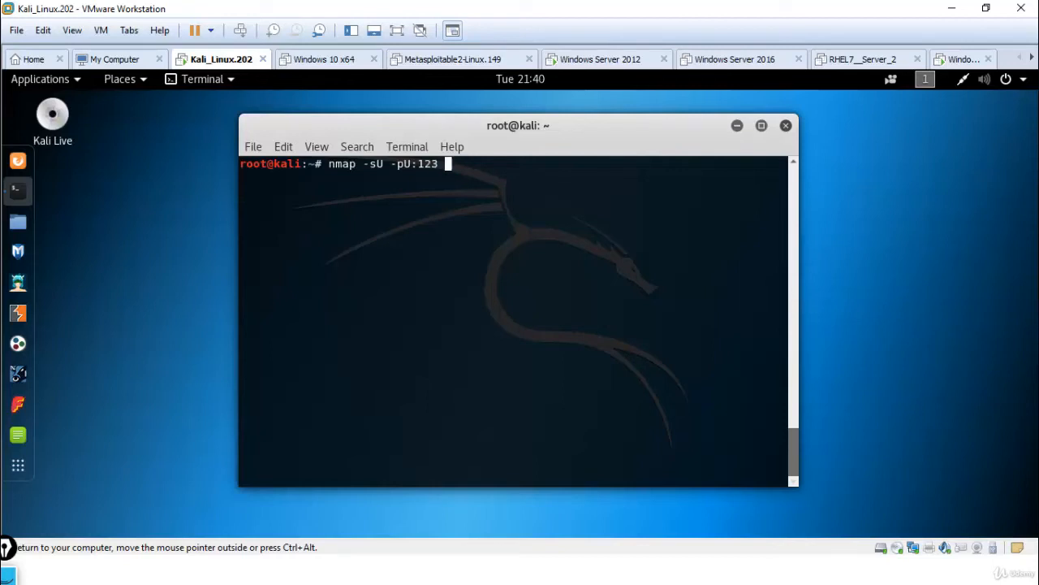
text(--scrip)
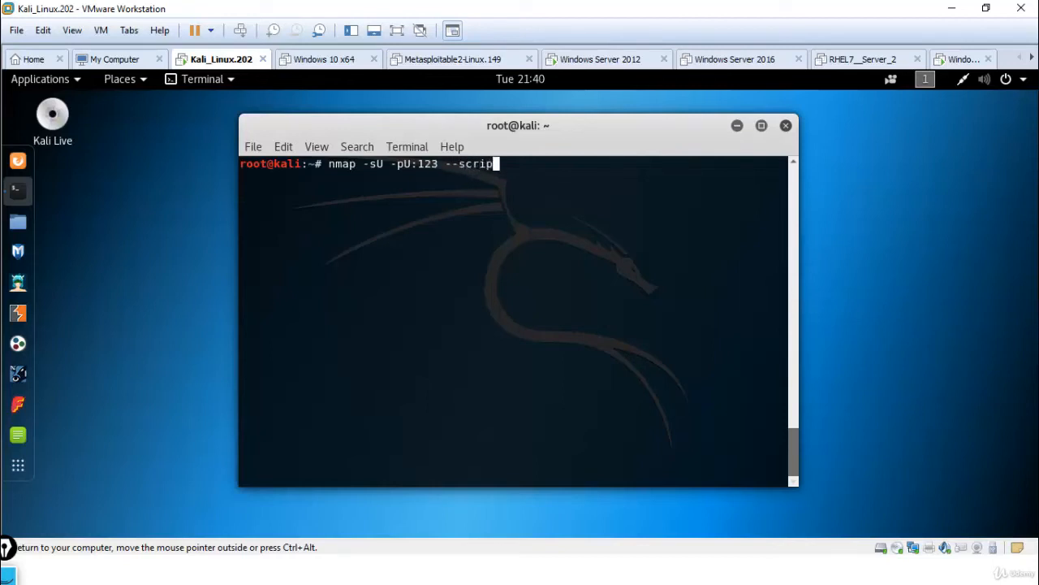
text(t=)
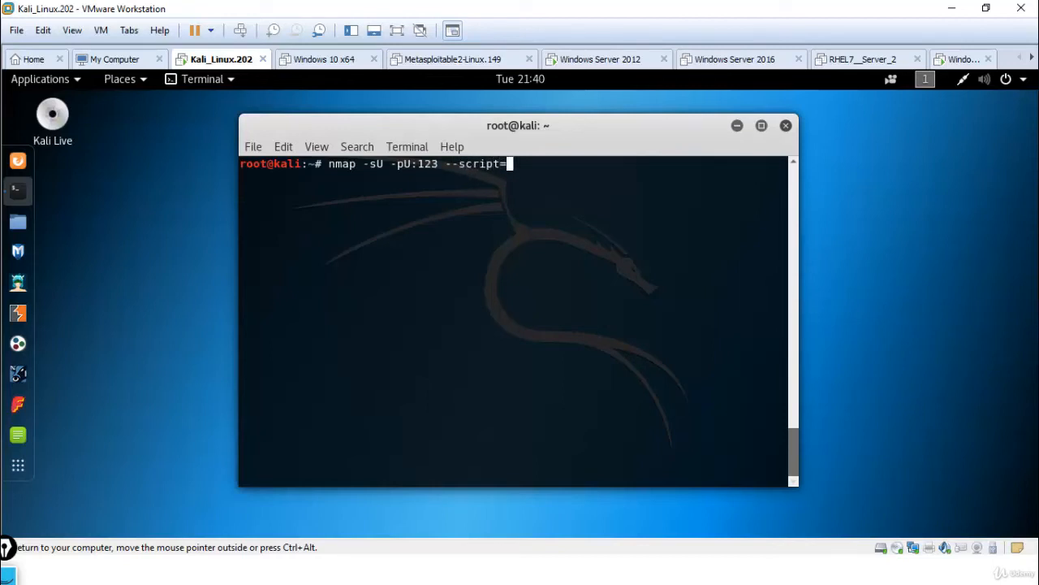
text(n)
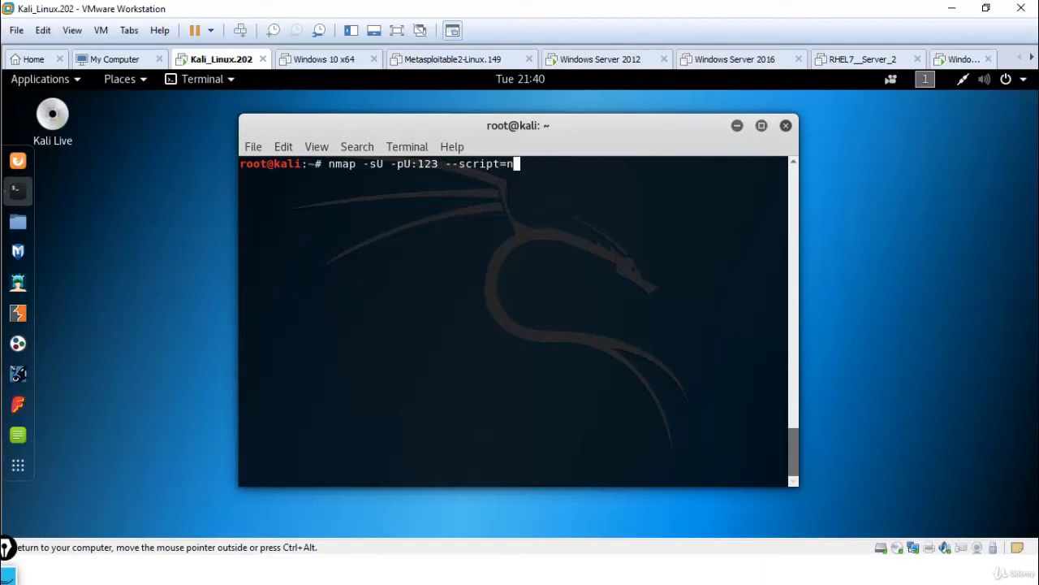
text(tp-)
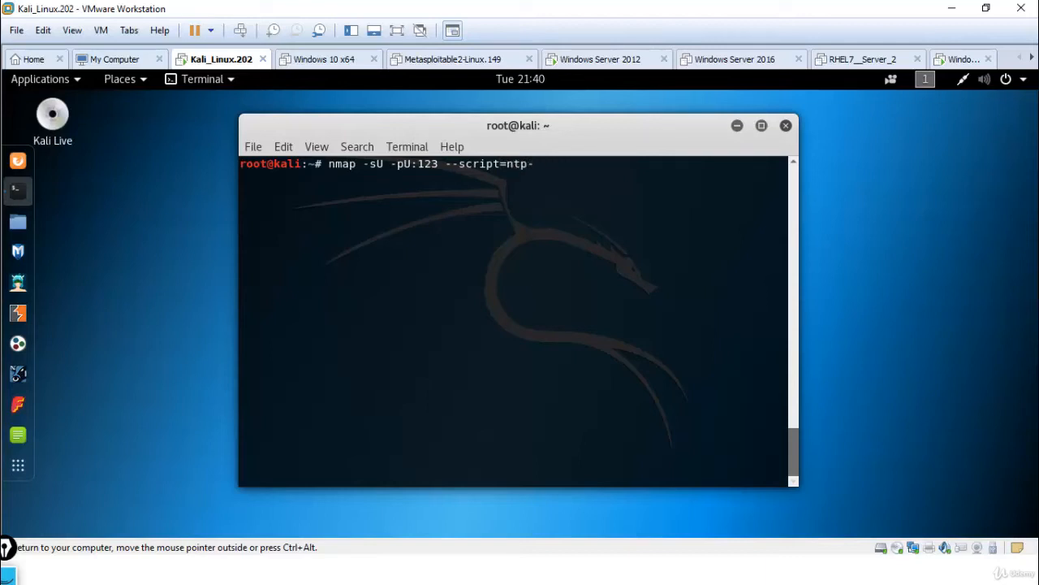
text(monlist)
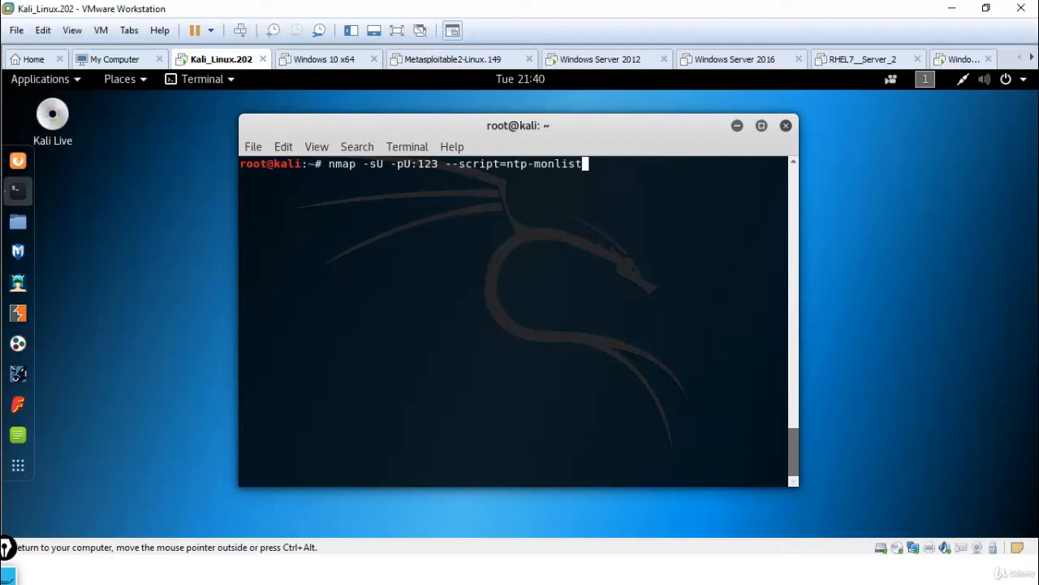
mouse_move(583, 163)
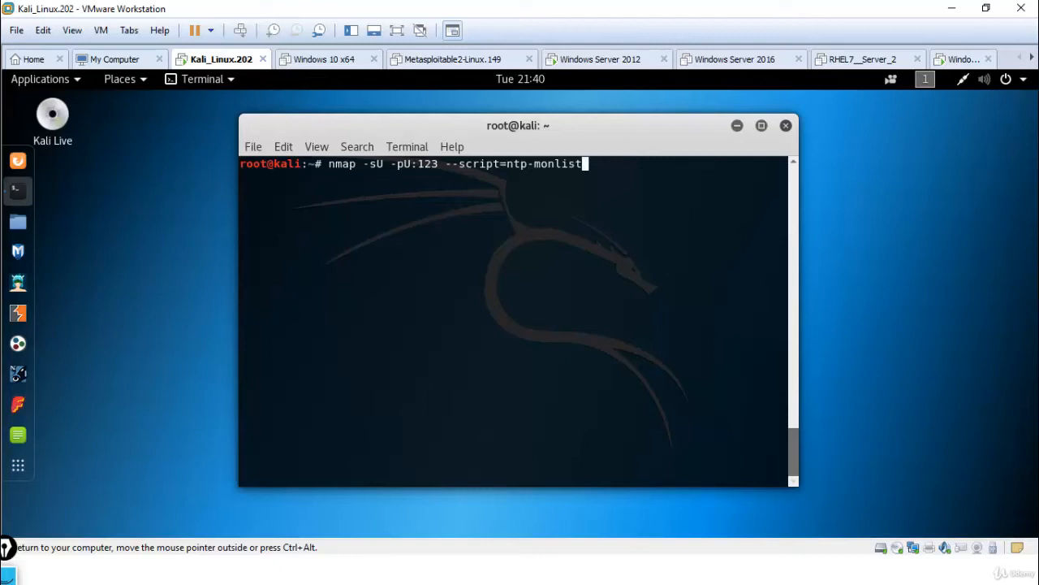
mouse_move(581, 163)
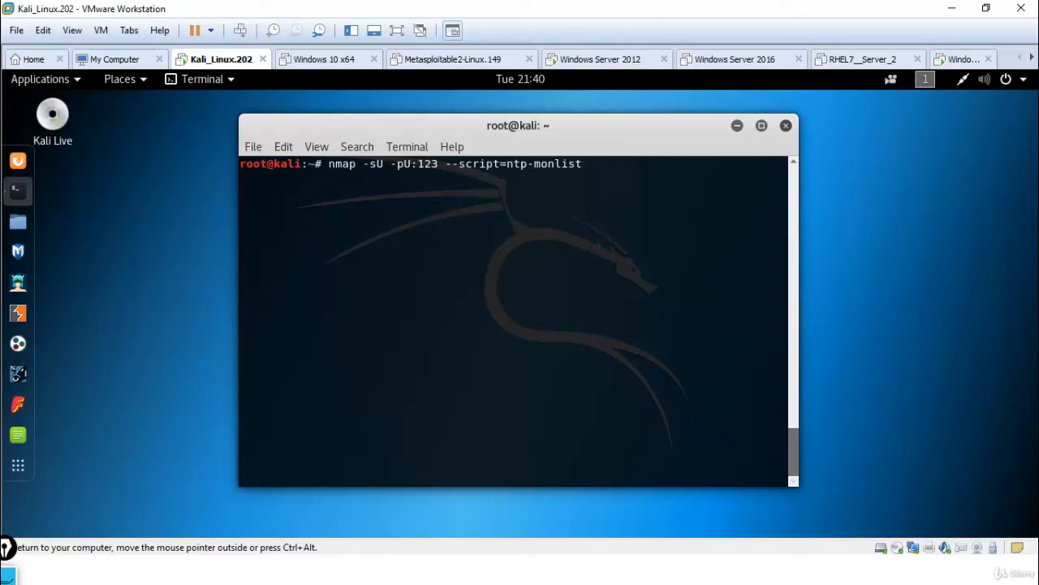
Add target 192.168.159.222 and run the ntp-monlist scan, showing 123/udp open ntp
text(192)
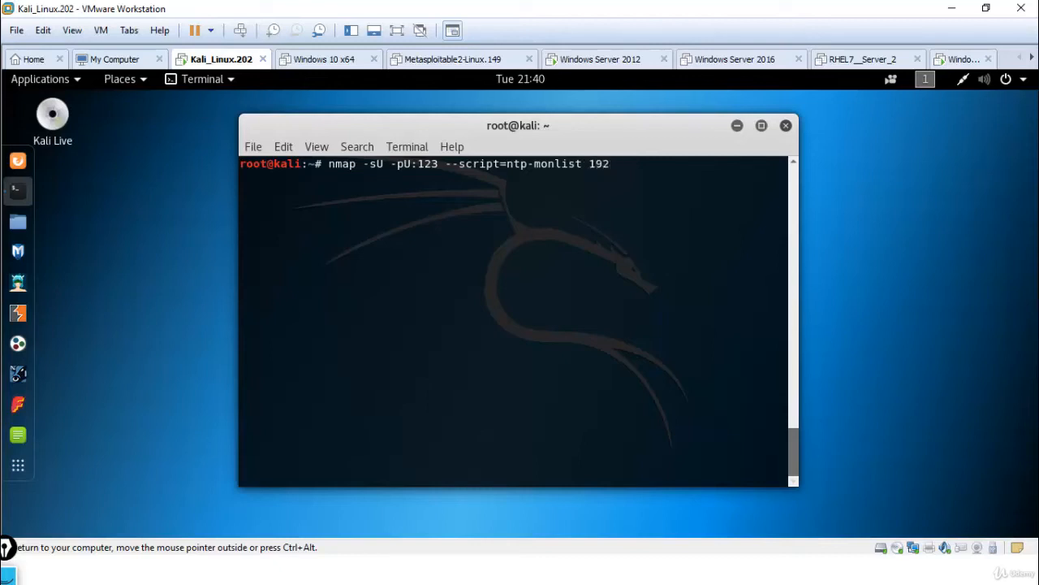
text(.16)
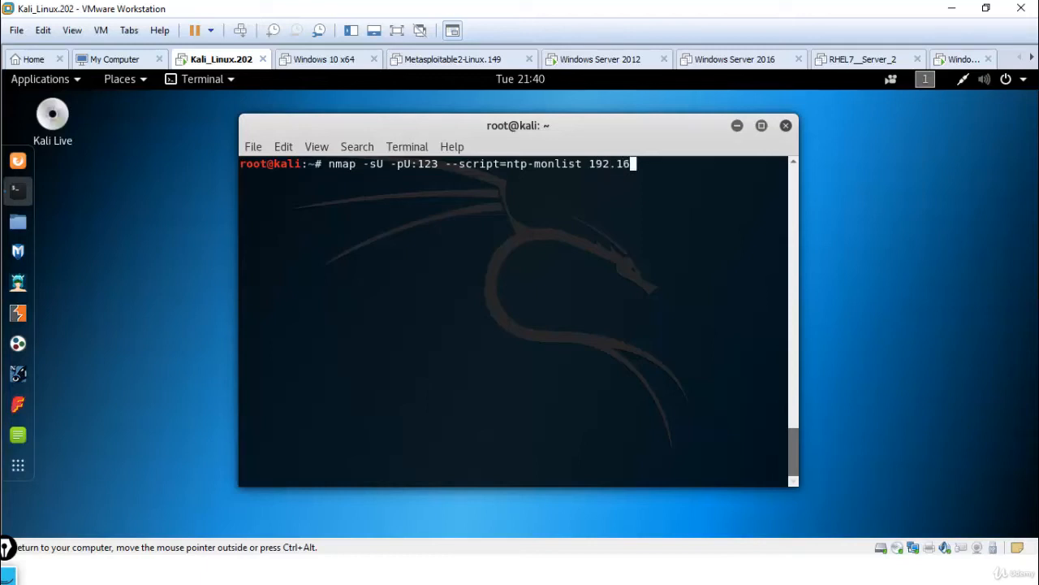
text(8.)
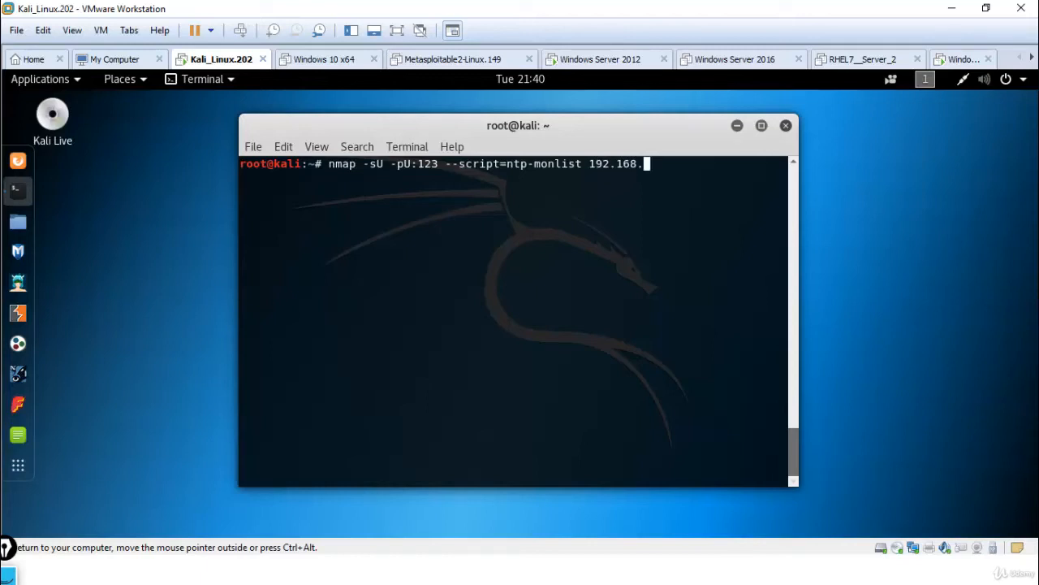
text(159)
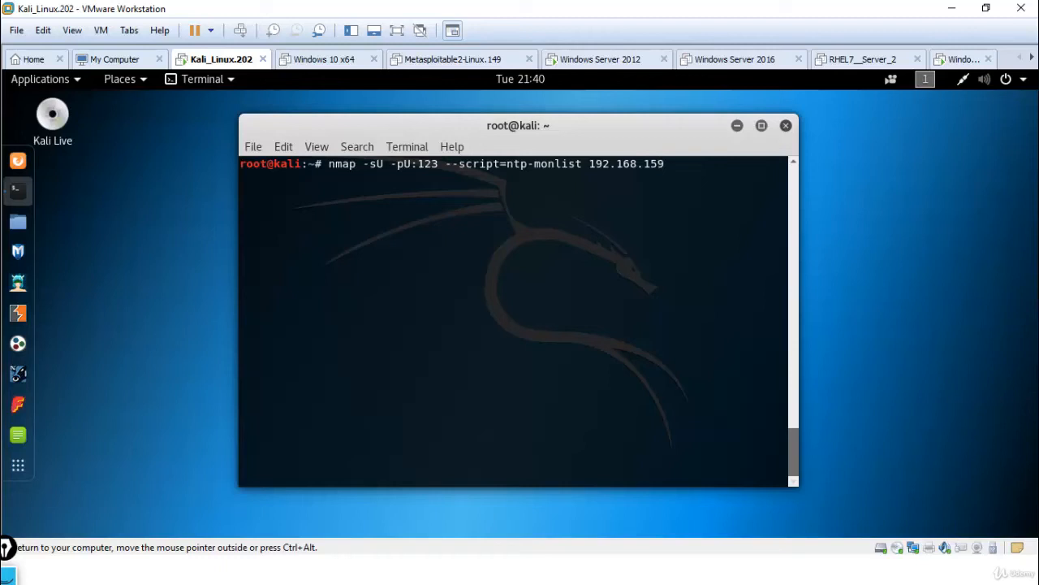
key(Return)
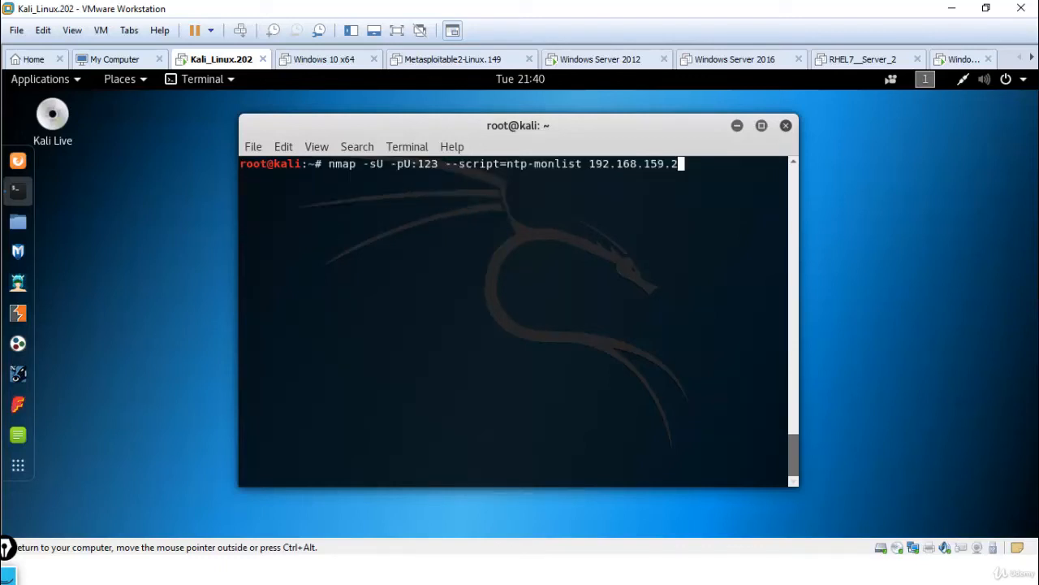
text(22)
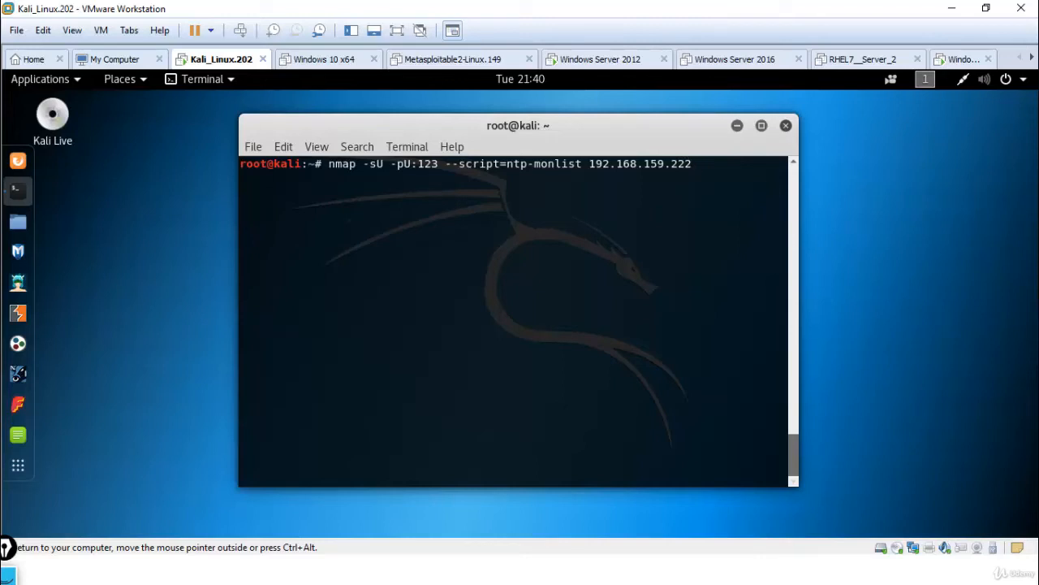
key(Return)
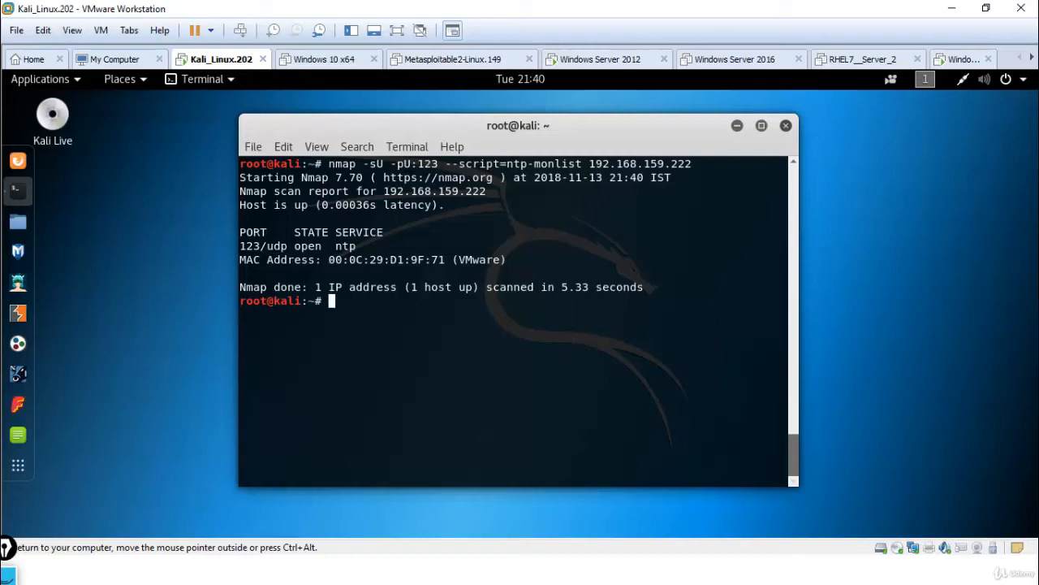
mouse_move(354, 380)
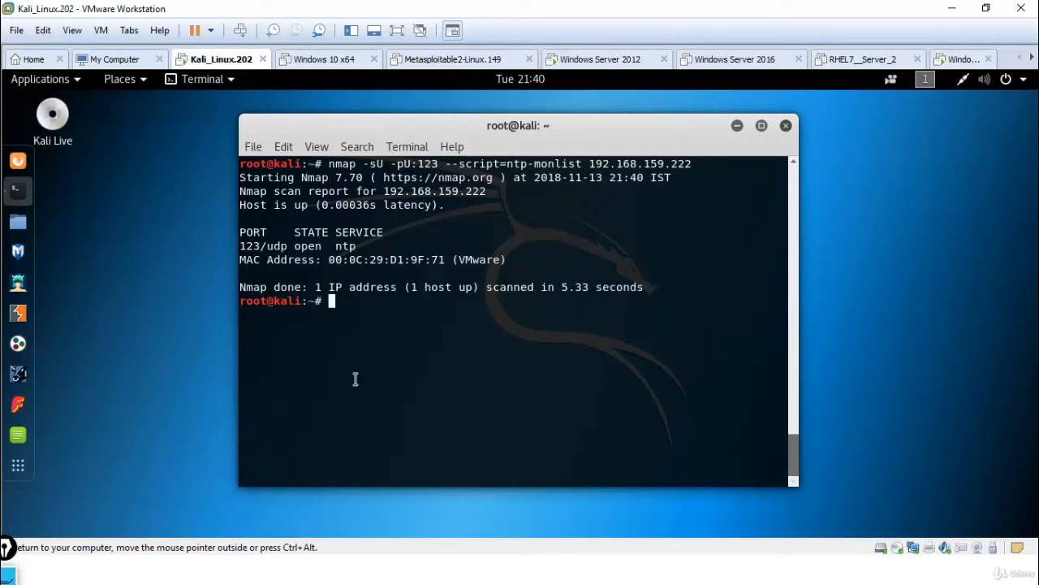
mouse_move(244, 245)
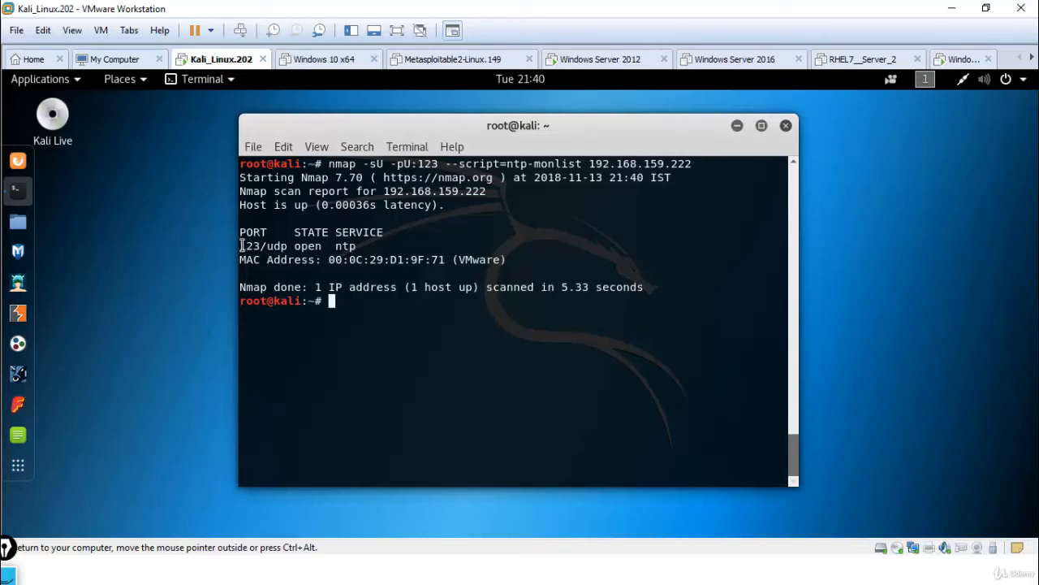
Point out the 123/udp open ntp result and bring up the window switcher
double_click(260, 247)
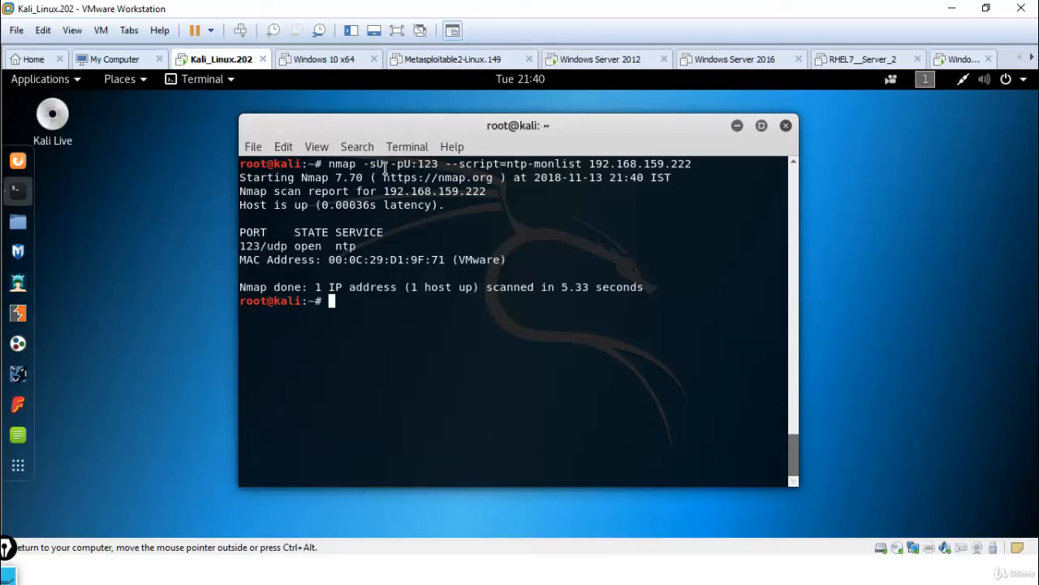
mouse_move(421, 163)
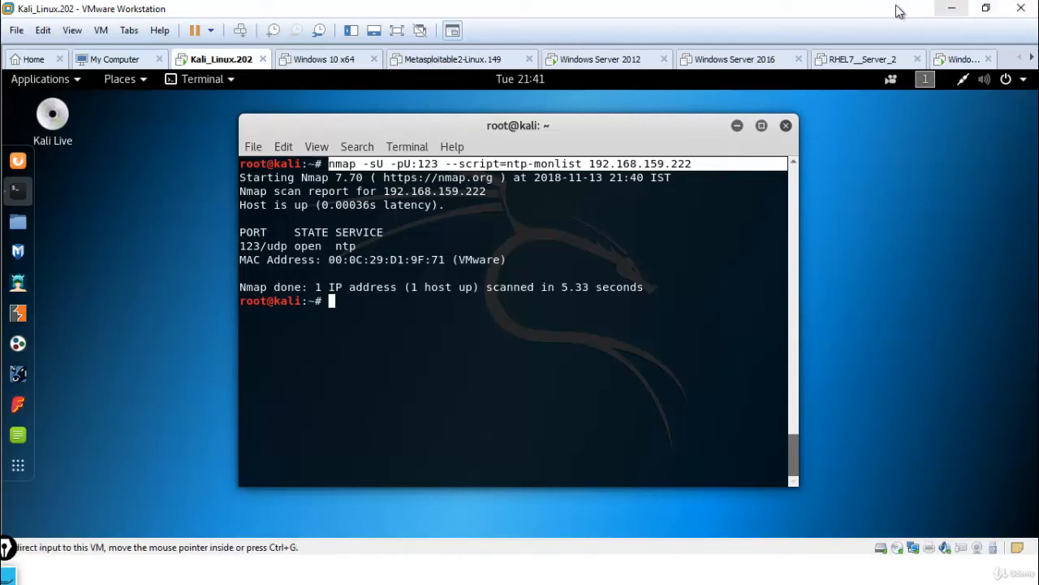
key(alt+tab)
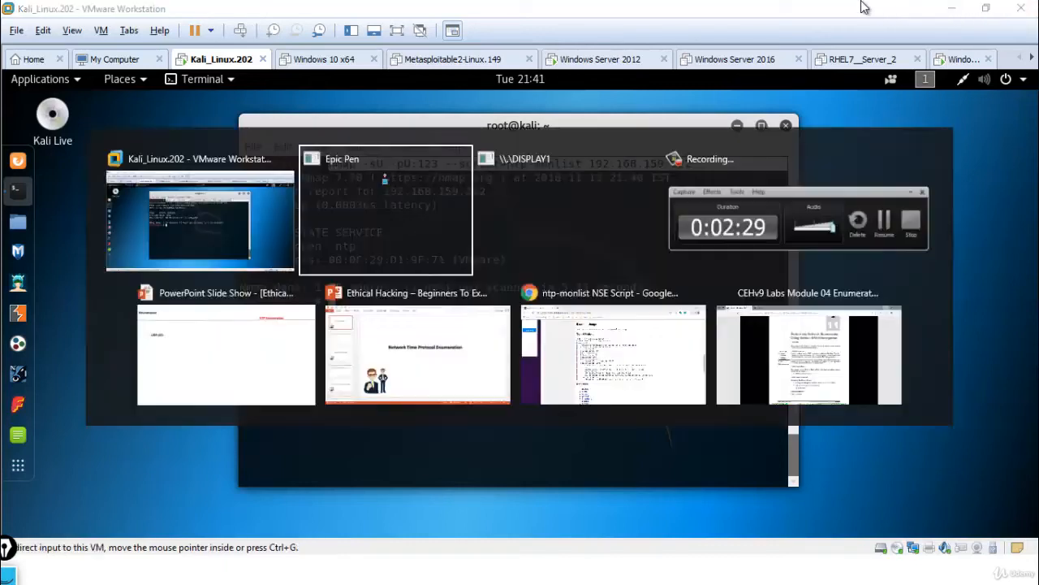
mouse_move(604, 296)
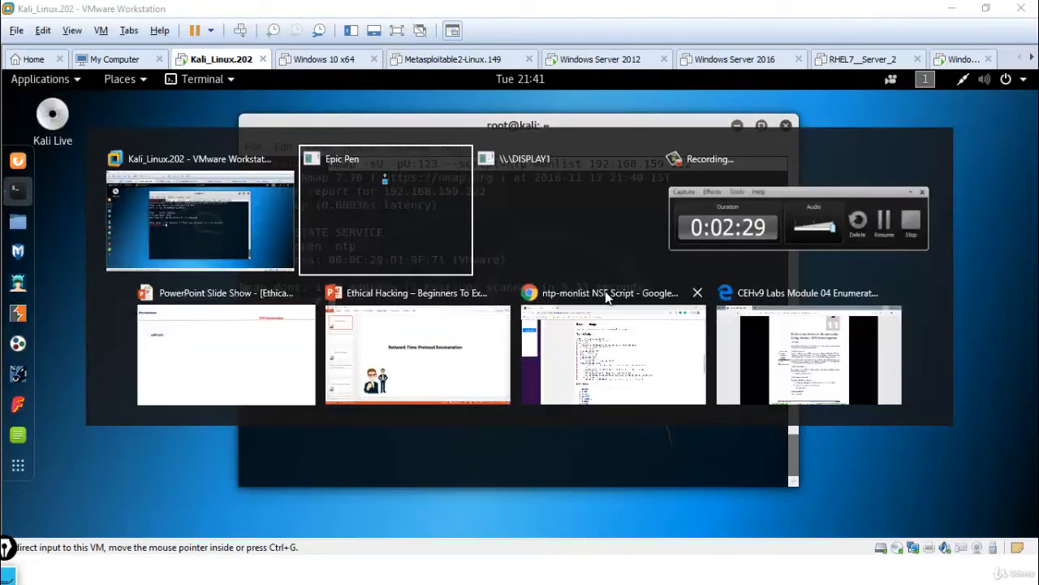
Review the ntp-monlist NSE page's example Script Output in Chrome, then return to the Kali terminal
click(614, 354)
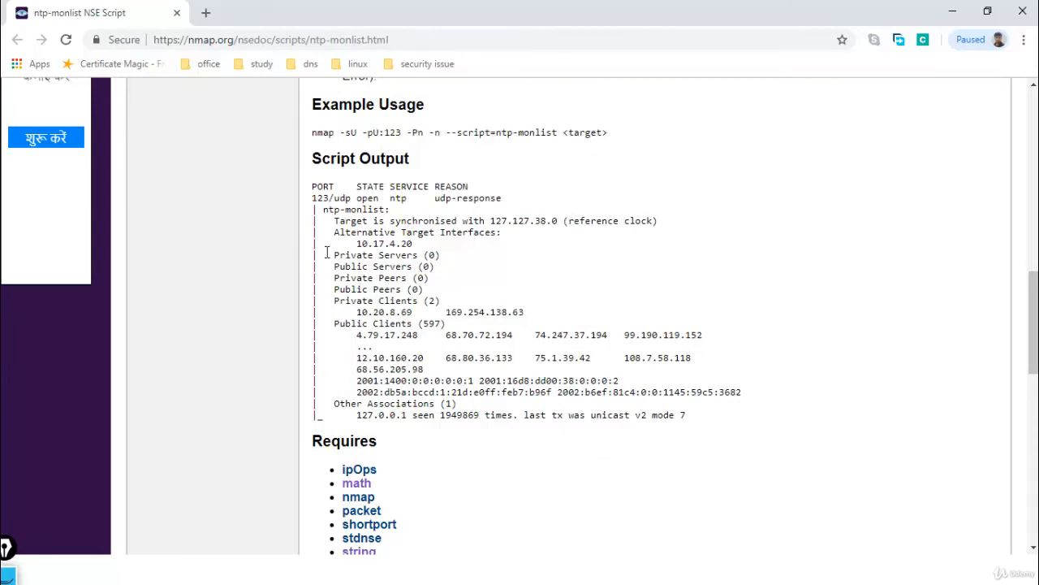
double_click(386, 301)
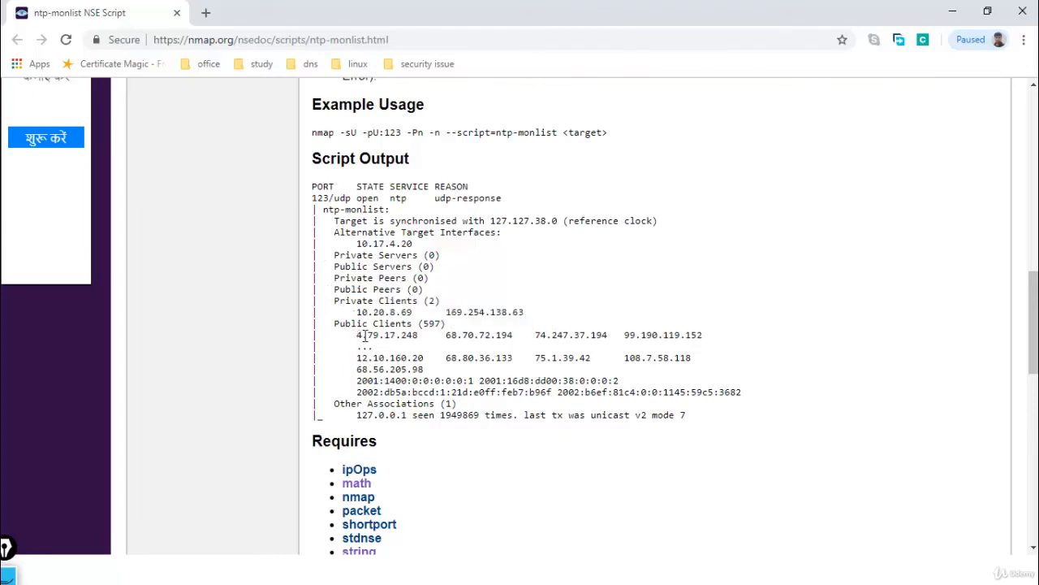
drag(355, 335, 701, 335)
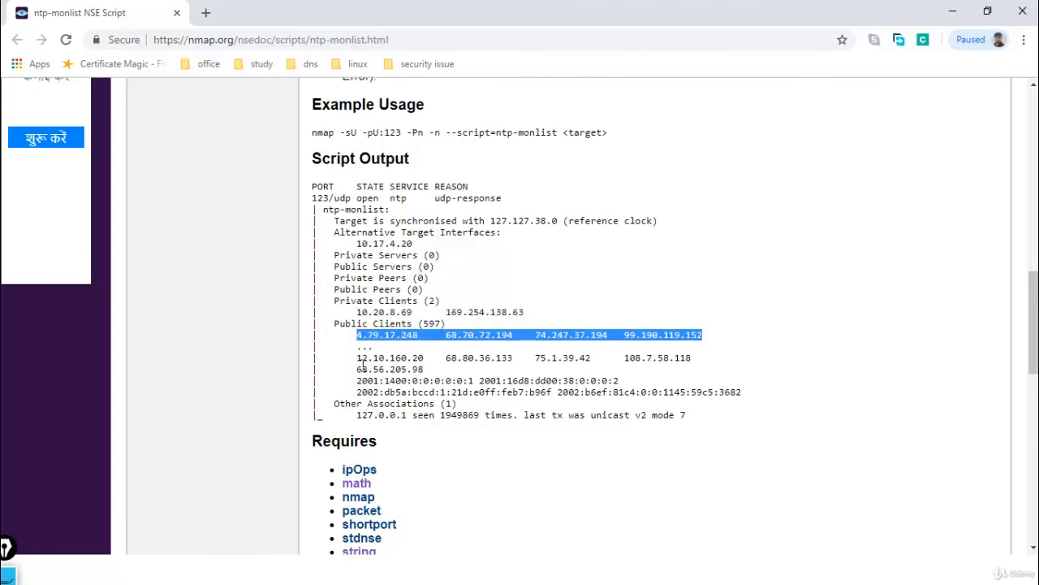
drag(357, 334, 617, 380)
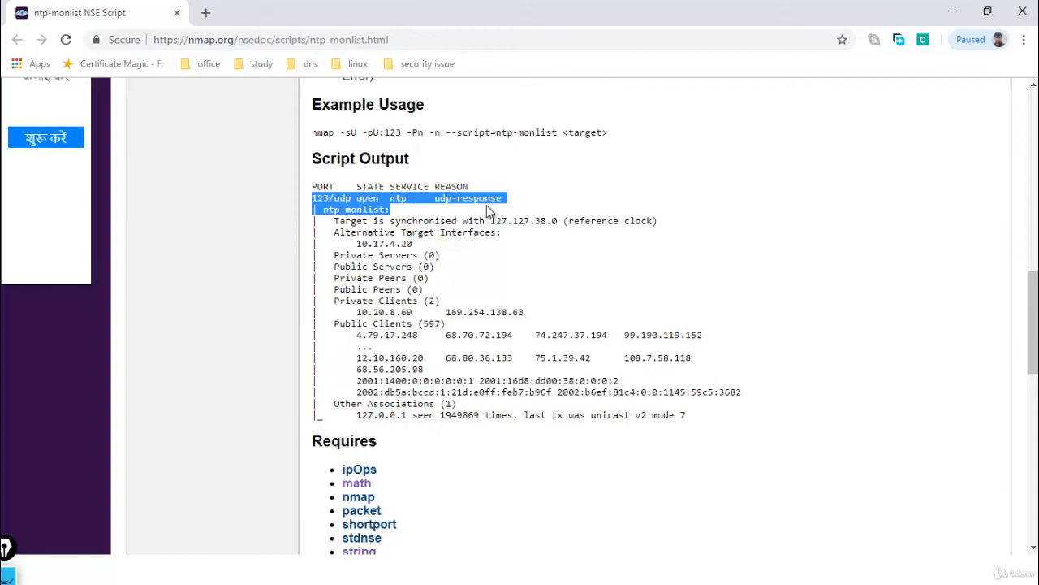
click(662, 198)
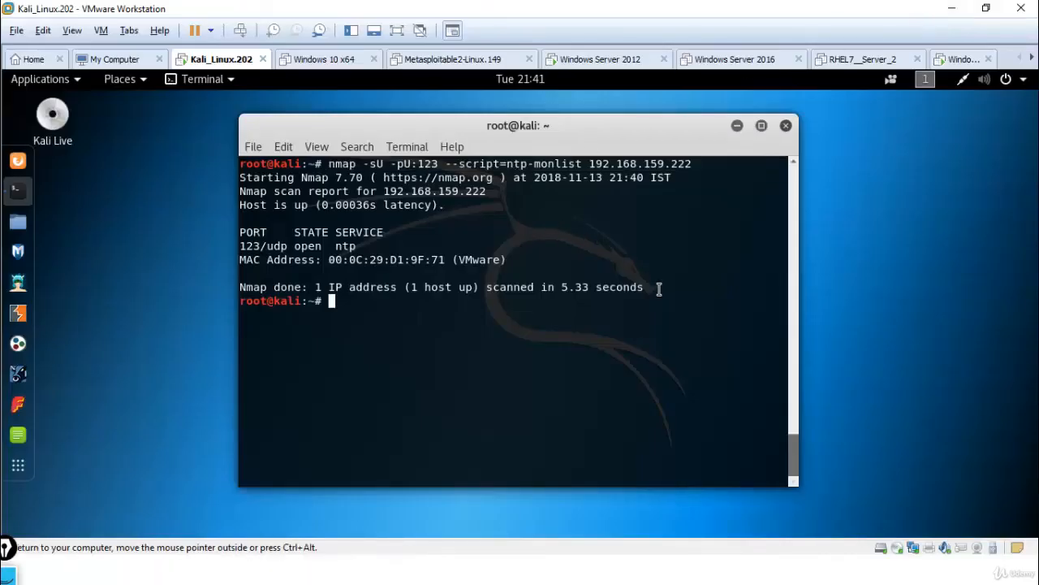
Launch Wireshark from the Kali terminal with the wireshark command
text(wires)
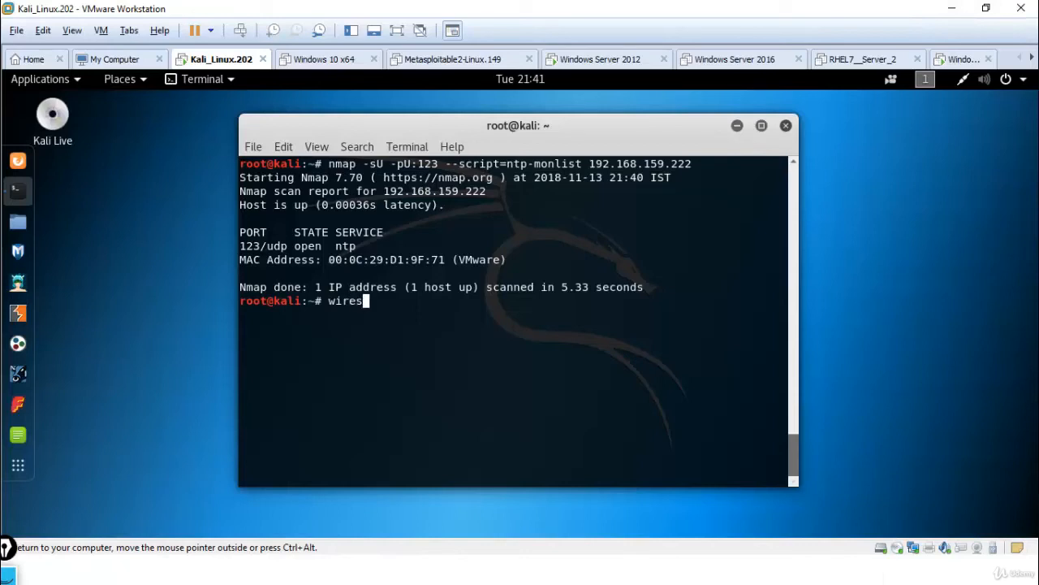
key(BackSpace)
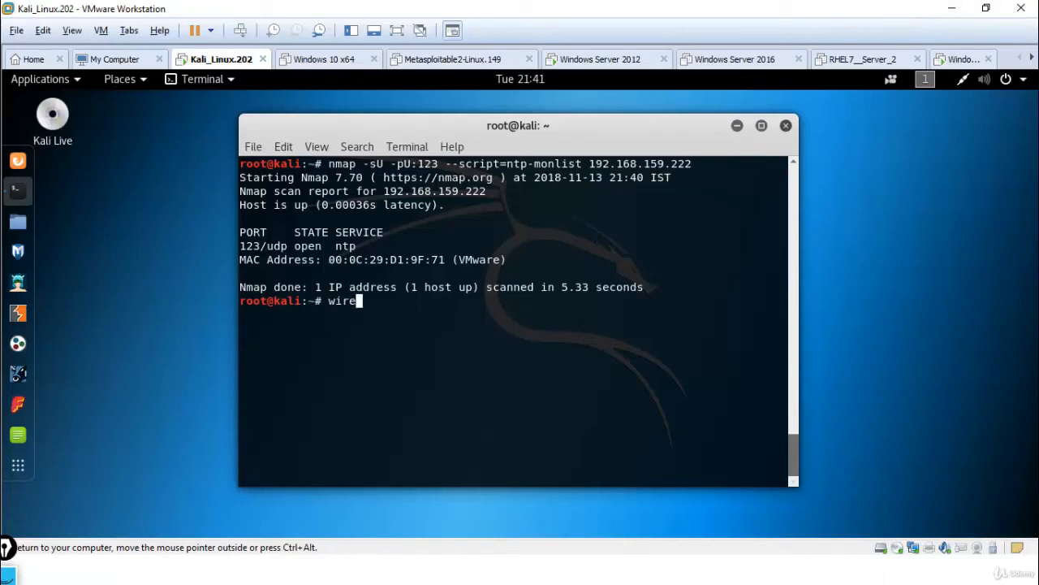
text(S)
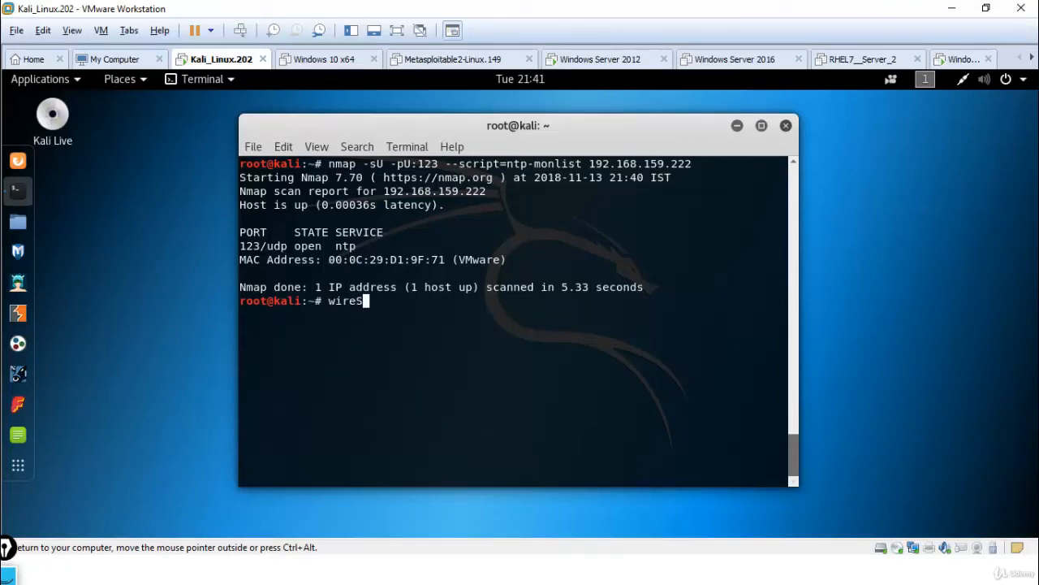
text(s)
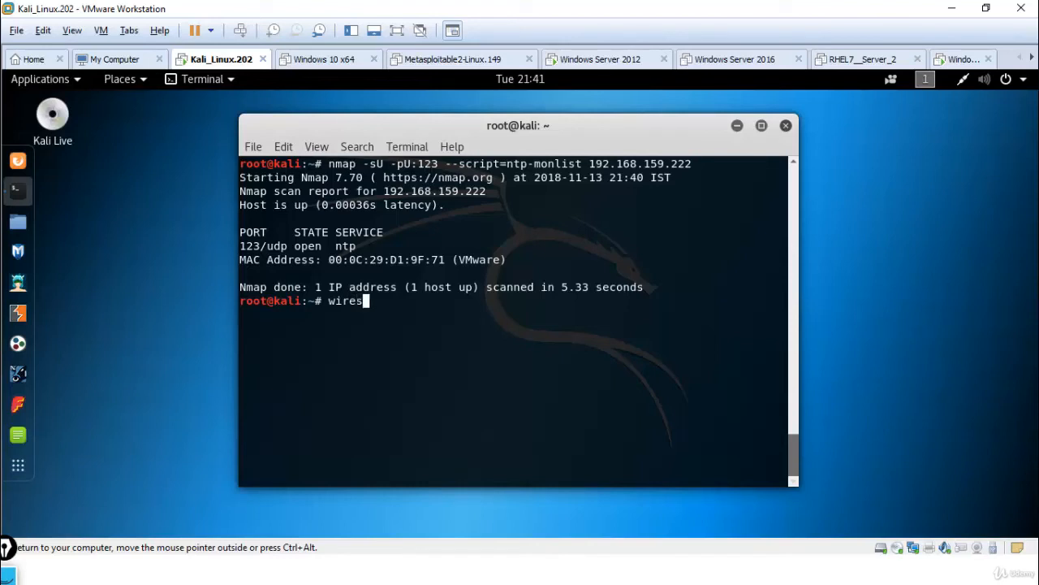
text(hark)
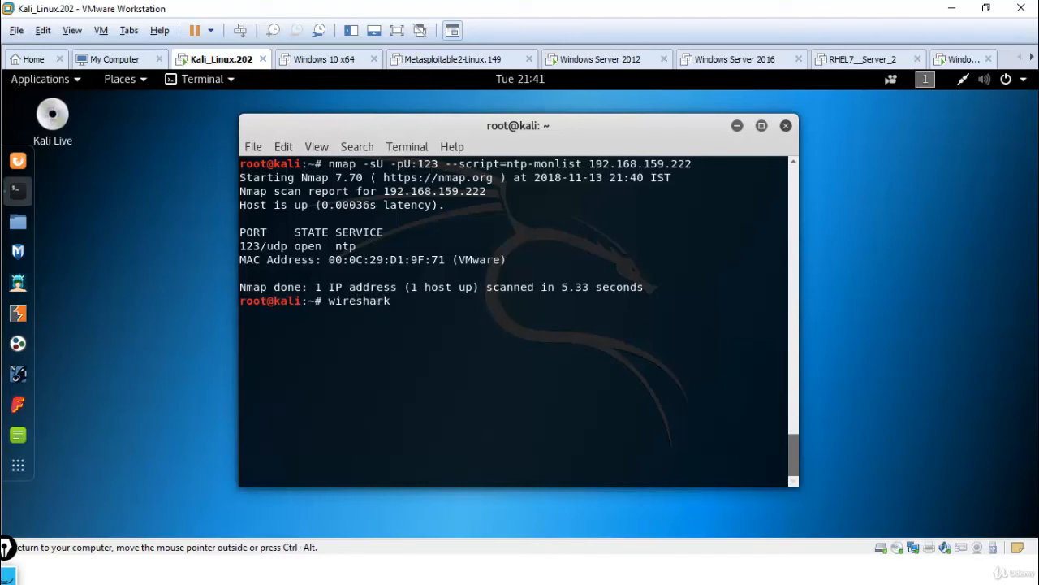
key(Return)
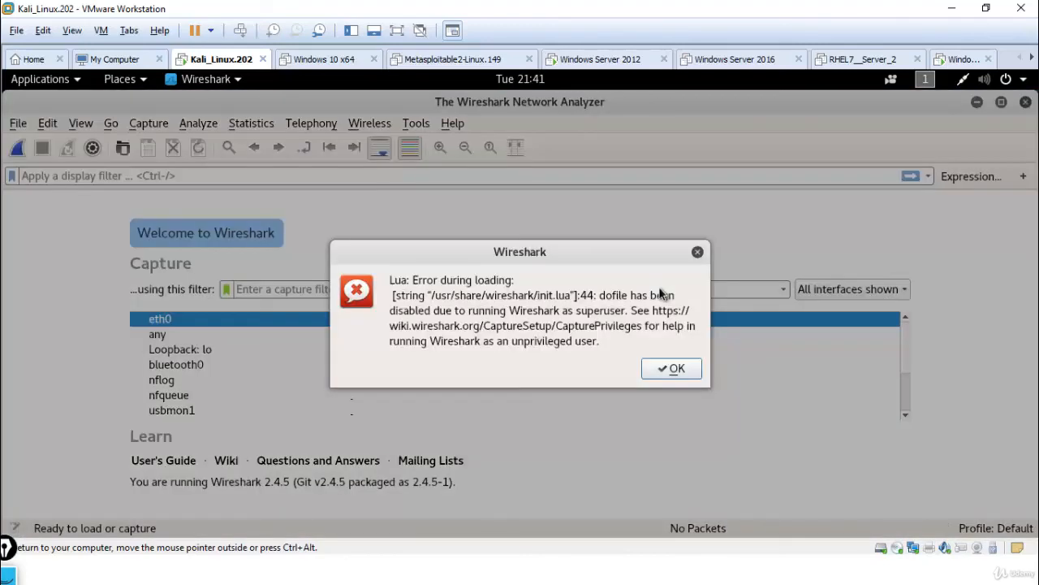
Dismiss the Lua error, capture on eth0 while rerunning the nmap scan, and stop the capture
click(672, 367)
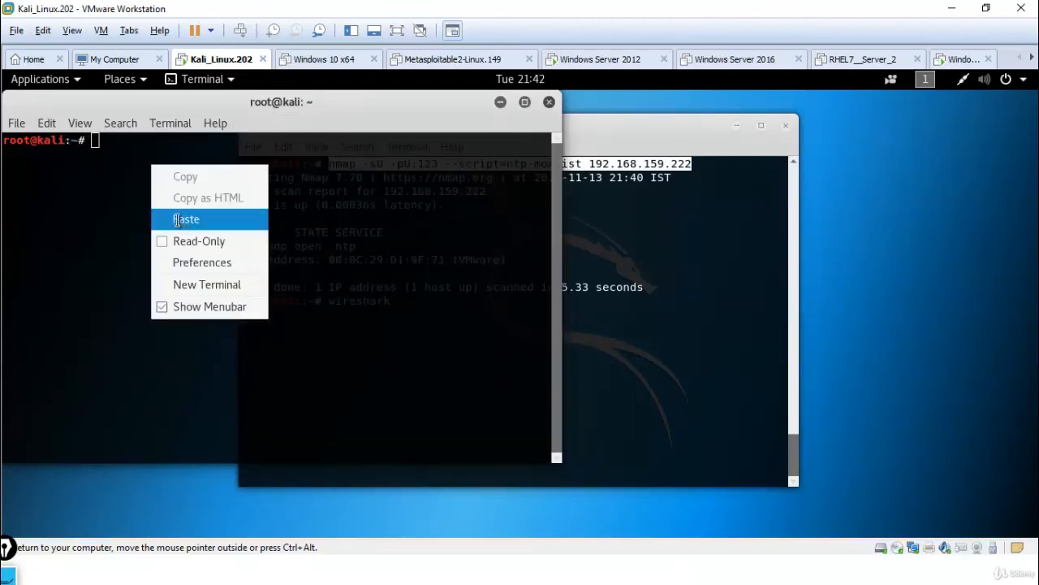
click(187, 217)
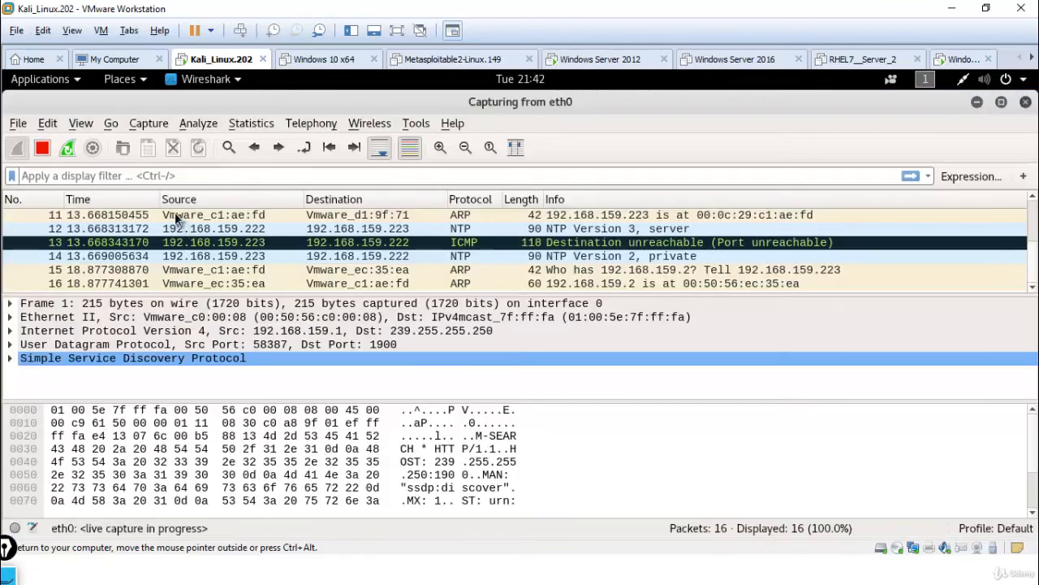
click(42, 146)
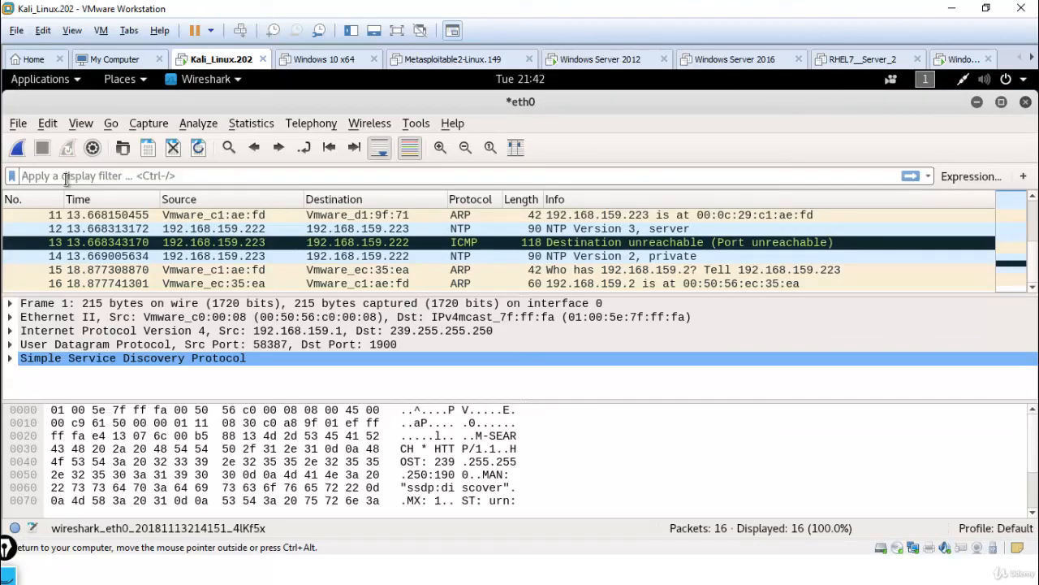
Apply the display filter udp.port==123 to show only NTP and ICMP packets
text(udp)
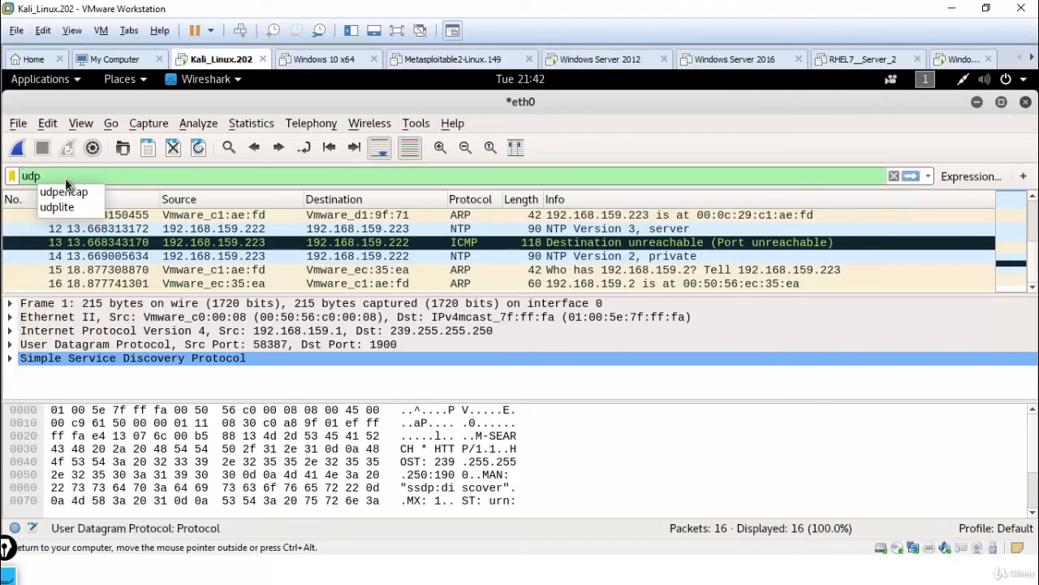
text(.port)
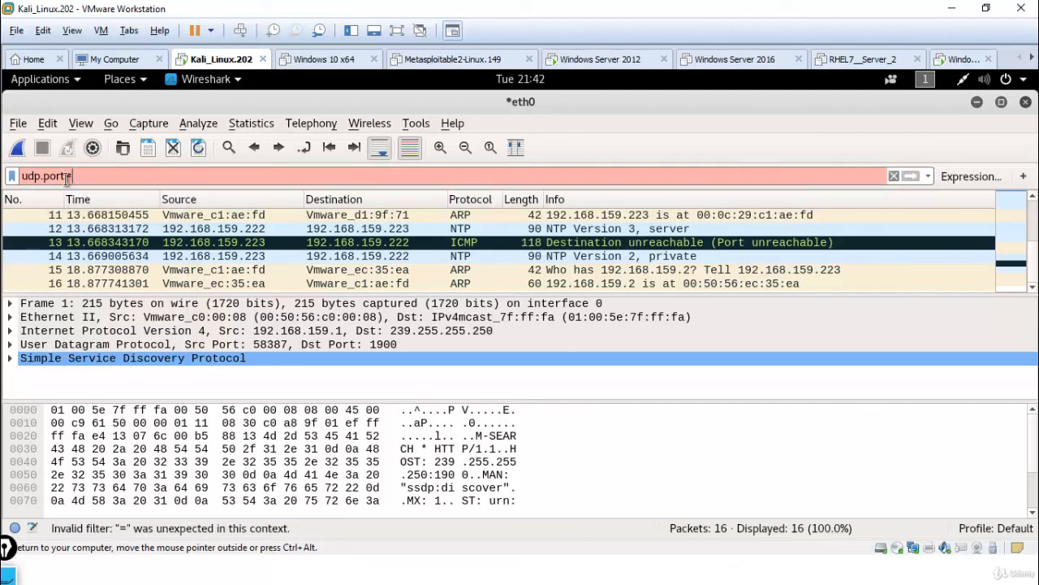
text(==123)
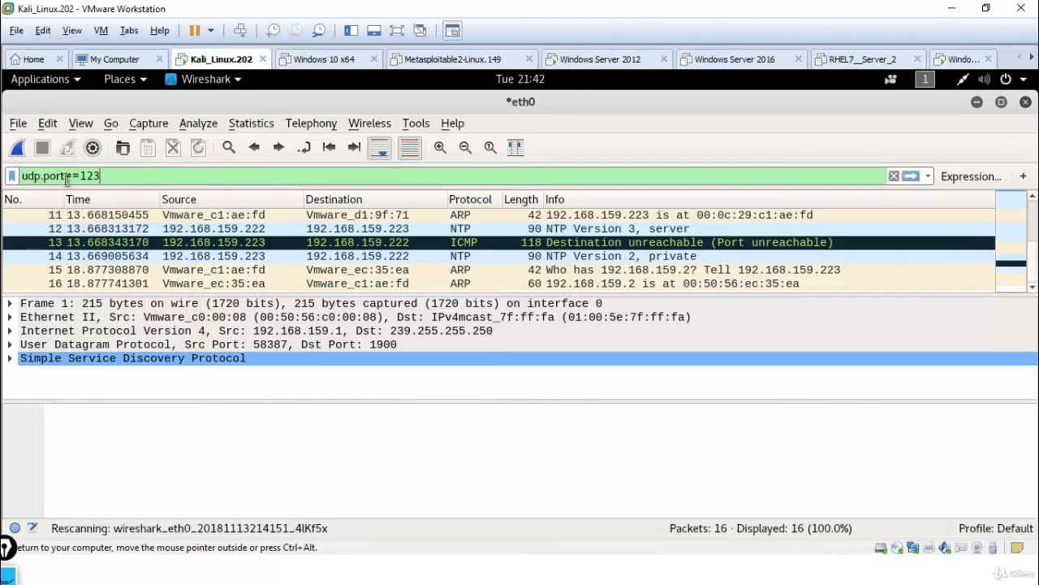
key(Return)
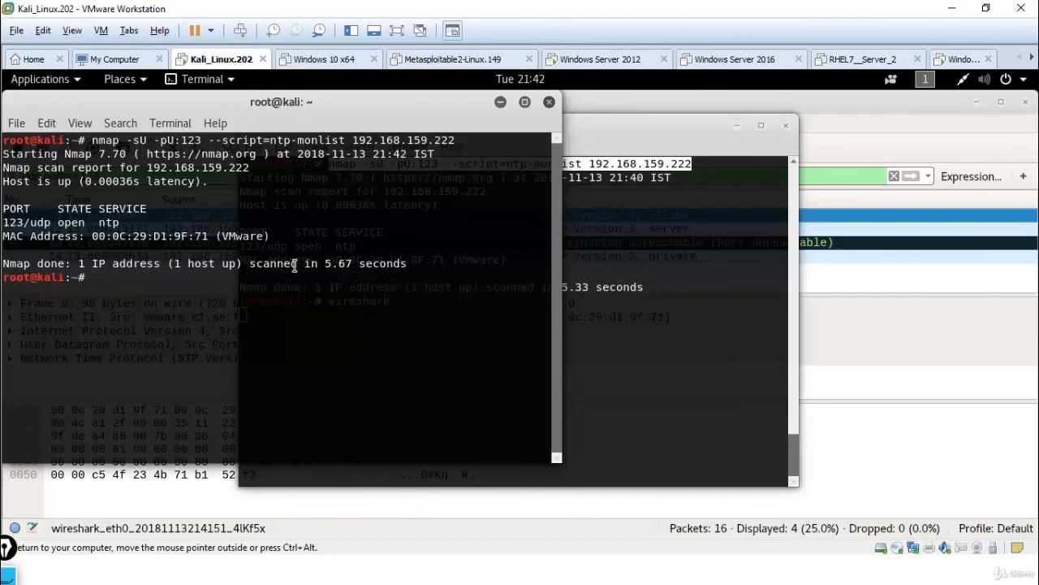
Run ifconfig in the second terminal beside the repeated ntp-monlist scan result
text(ifconfig)
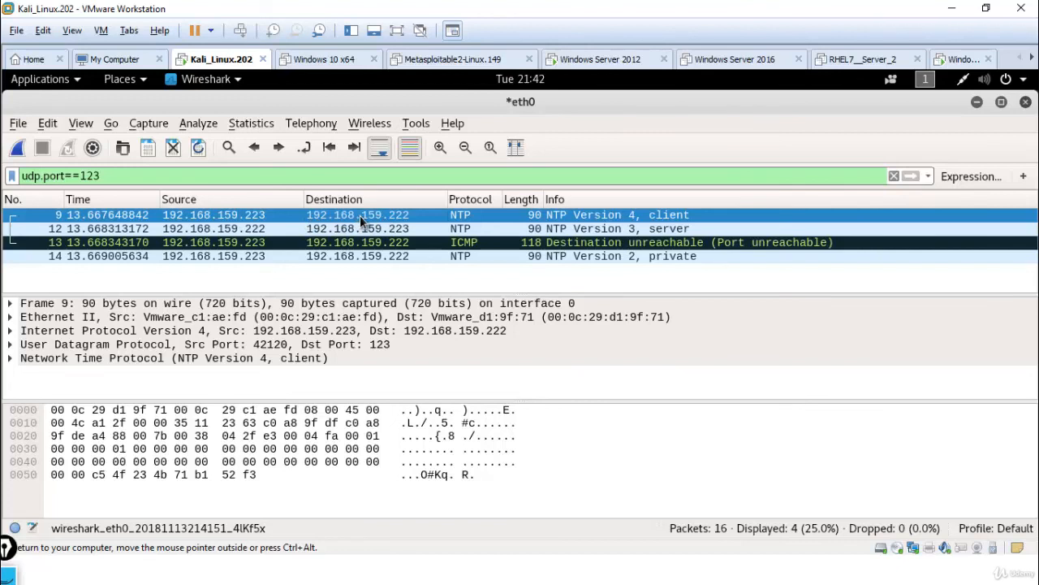
mouse_move(393, 227)
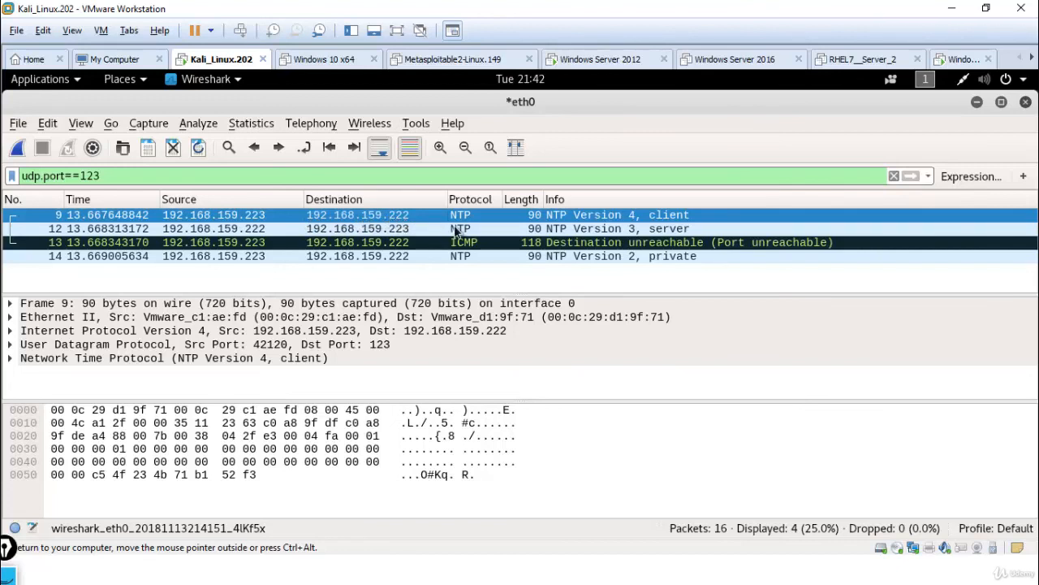
mouse_move(591, 215)
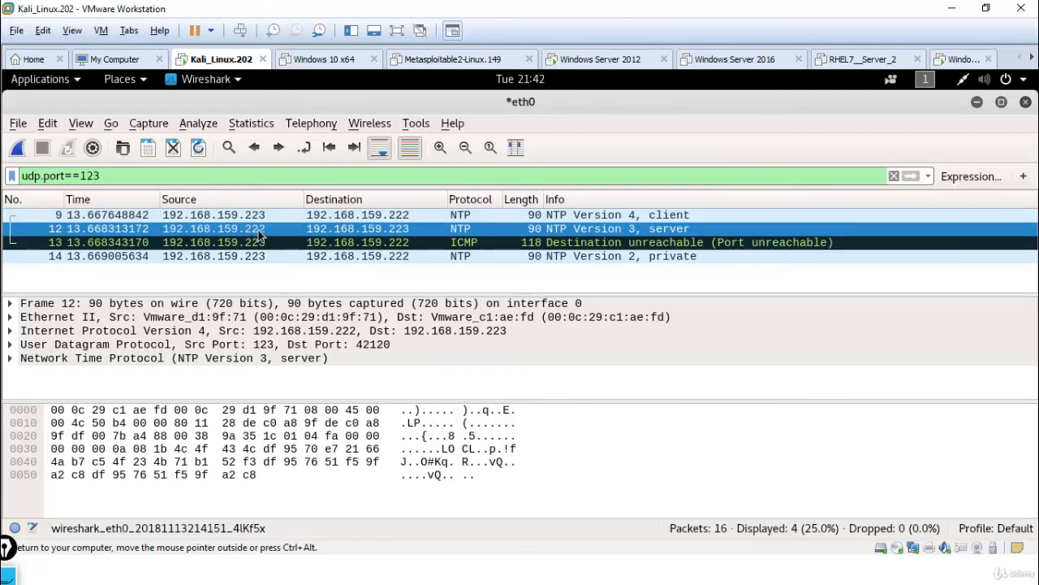
mouse_move(653, 240)
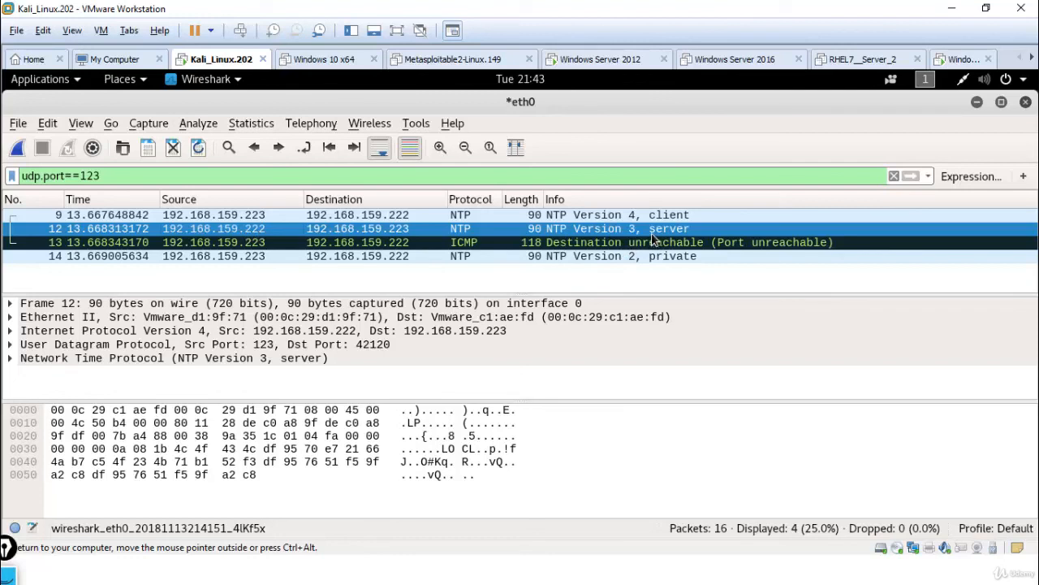
mouse_move(406, 236)
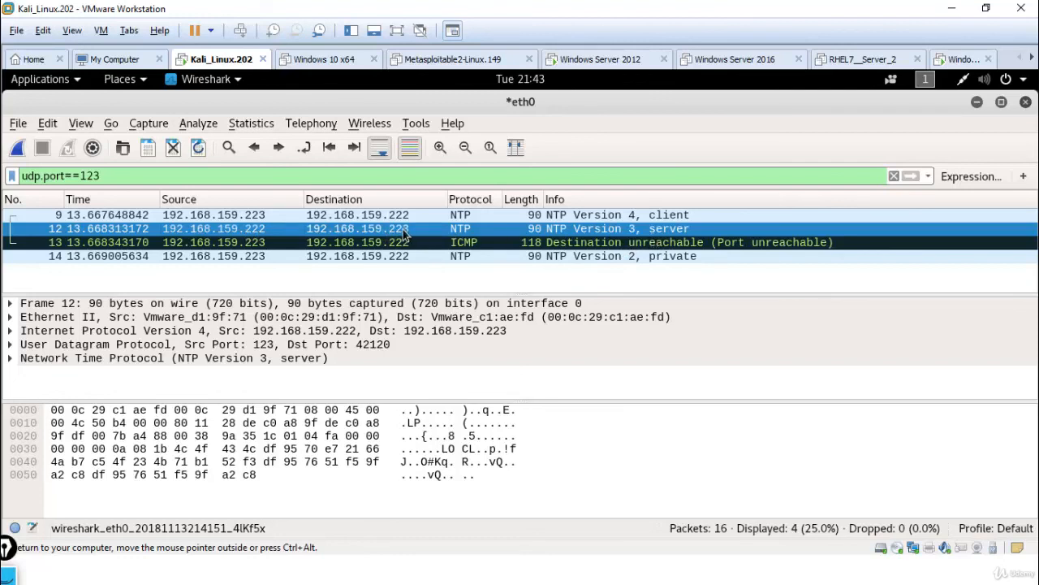
mouse_move(452, 250)
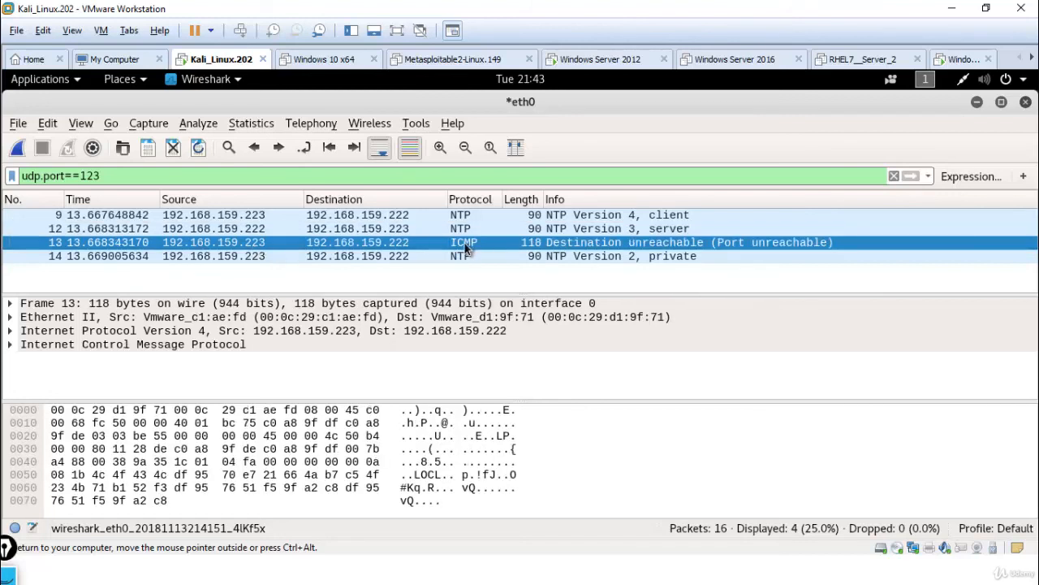
mouse_move(478, 252)
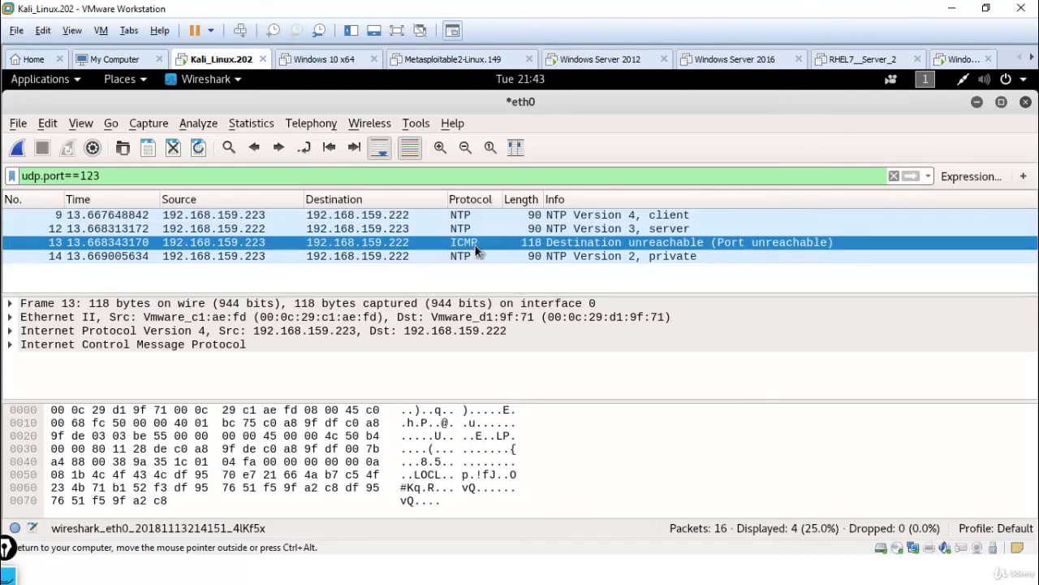
mouse_move(603, 256)
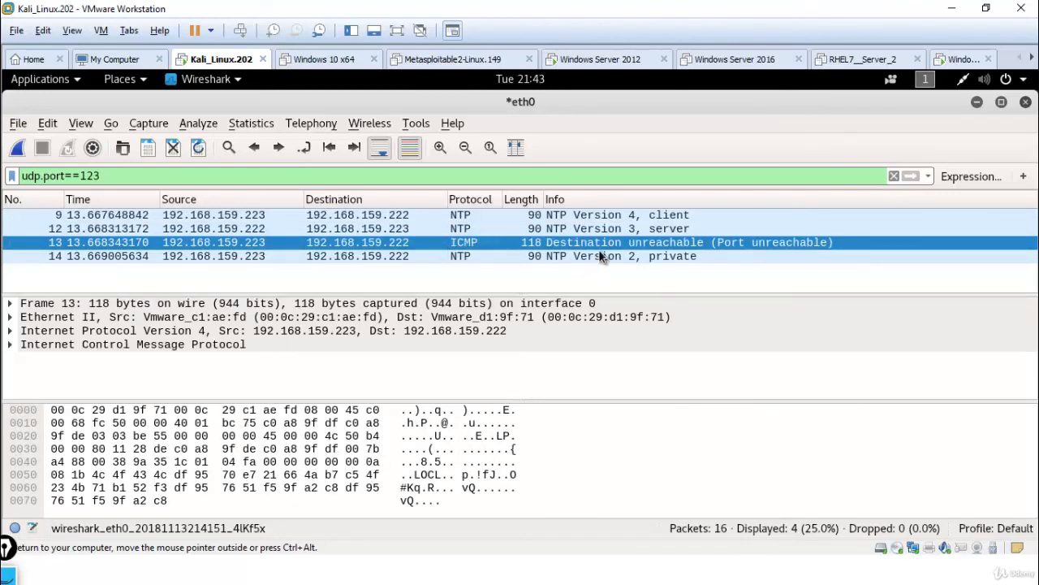
mouse_move(597, 258)
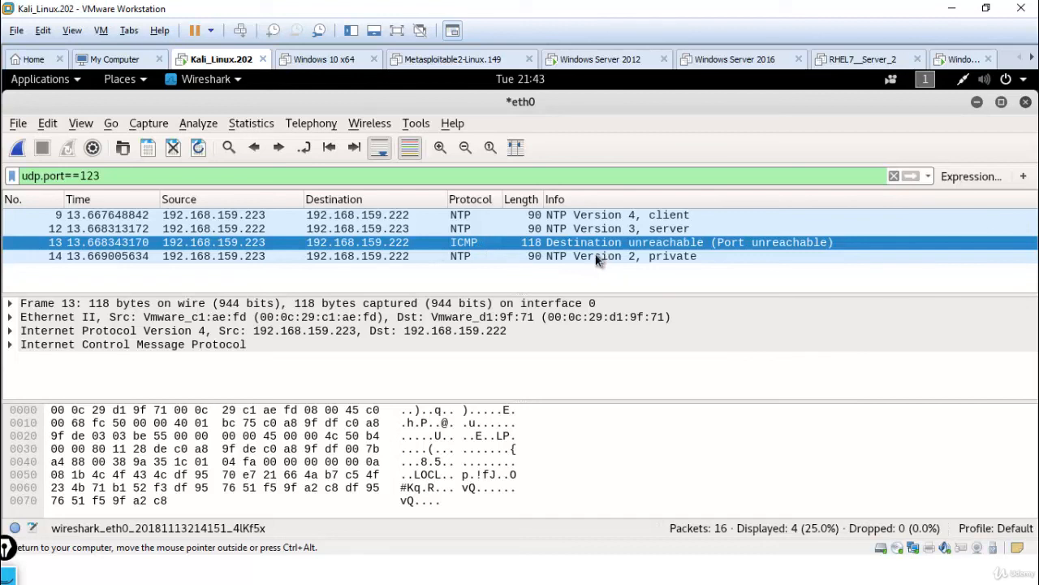
Select packet 14, the NTP Version 2 private request, and expand its Network Time Protocol tree
click(357, 257)
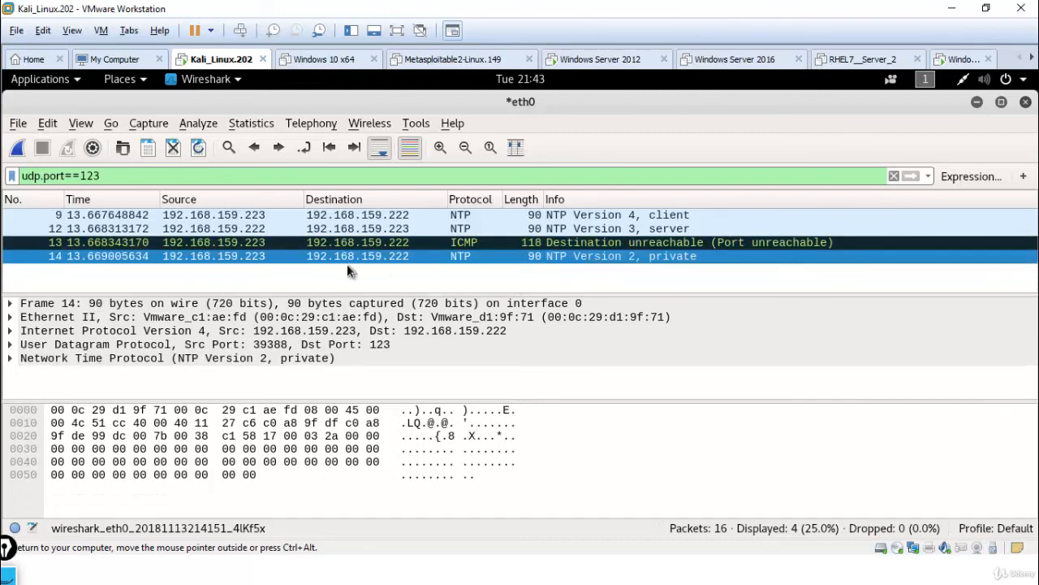
click(9, 359)
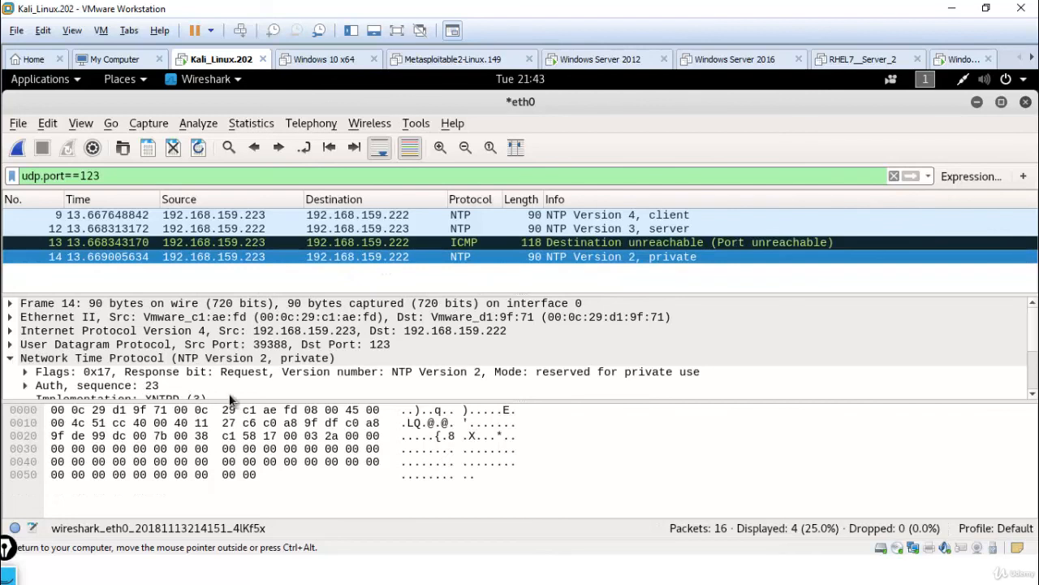
Highlight the private request's auth/sequence field and its Request code MON_GETLIST_1 (42)
click(89, 385)
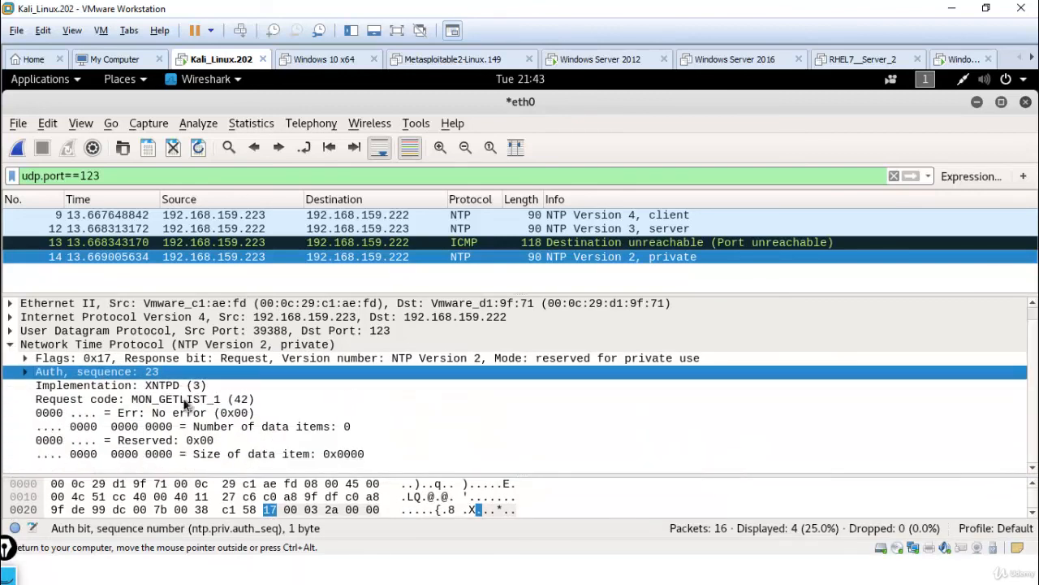
click(154, 400)
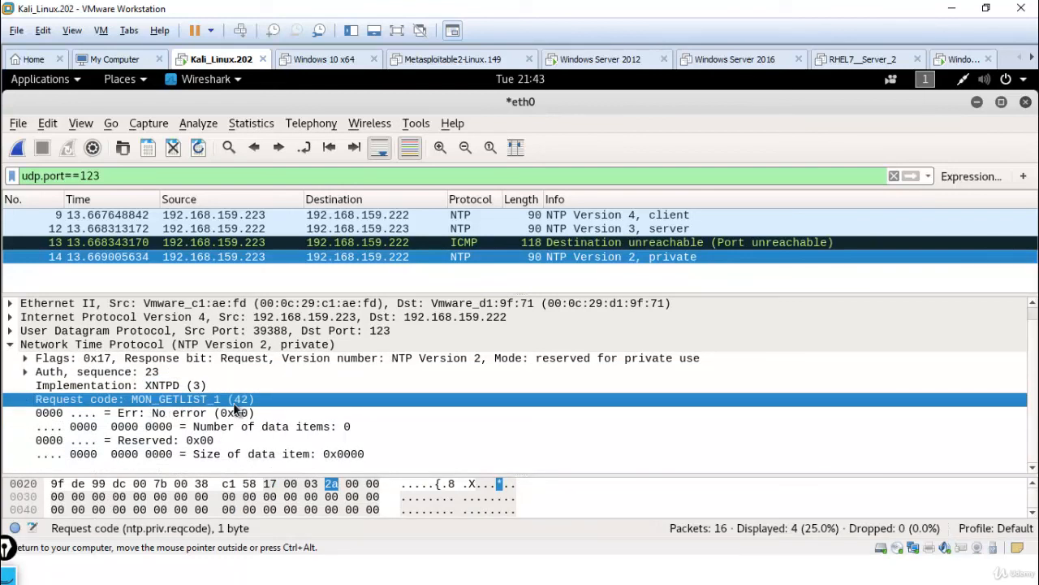
mouse_move(228, 439)
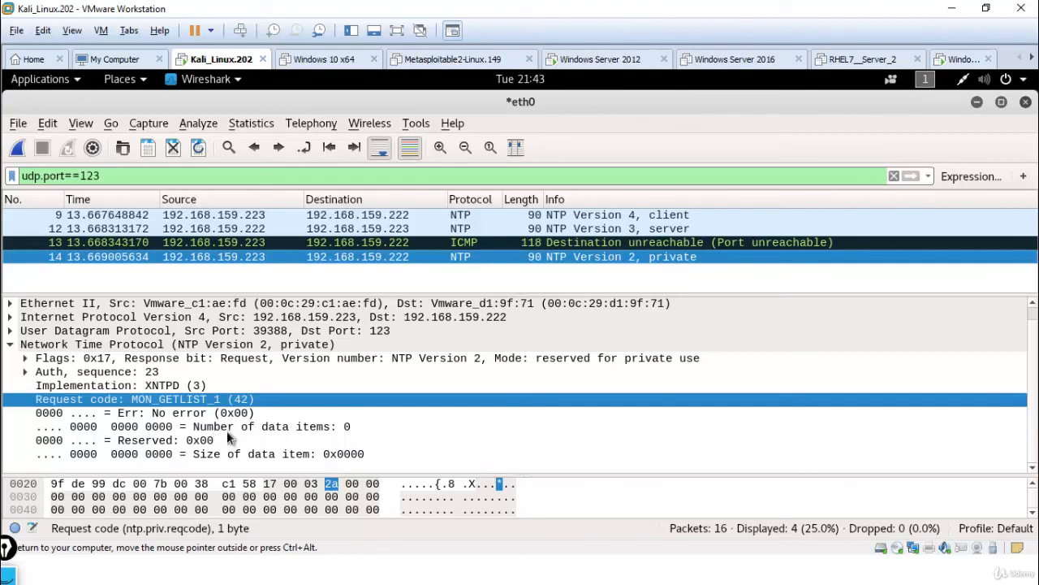